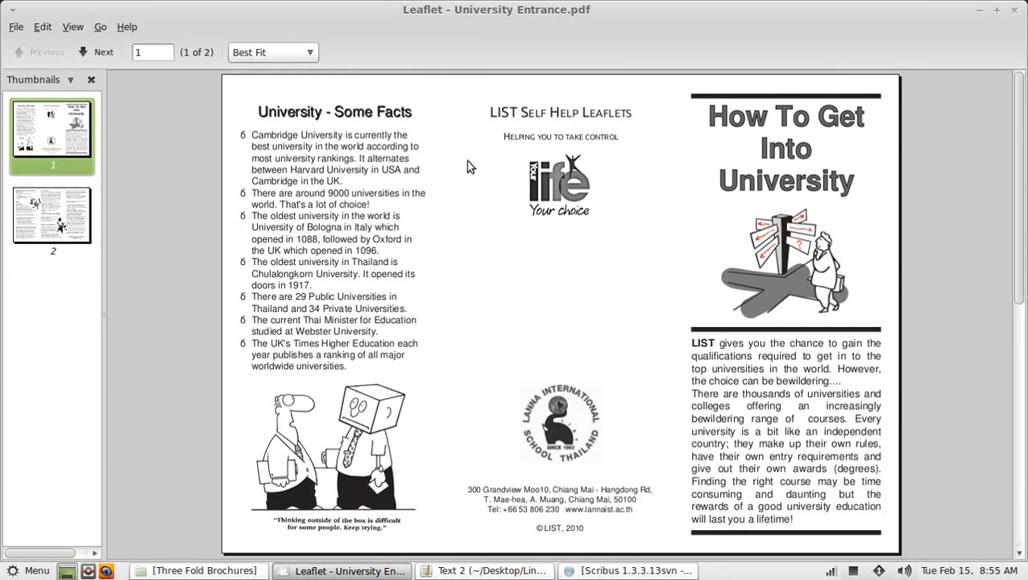
pyautogui.moveTo(454, 119)
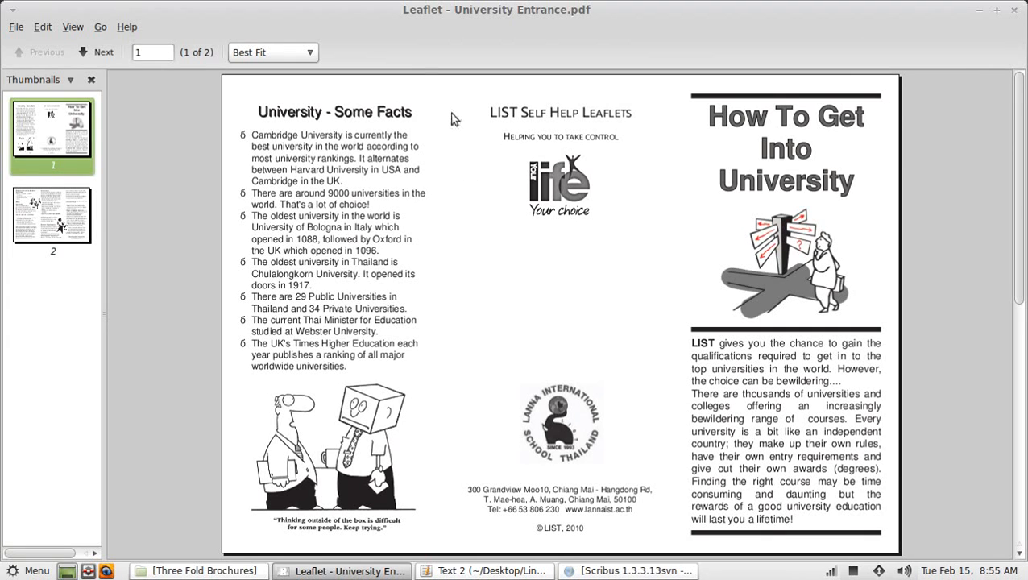
pyautogui.moveTo(251, 92)
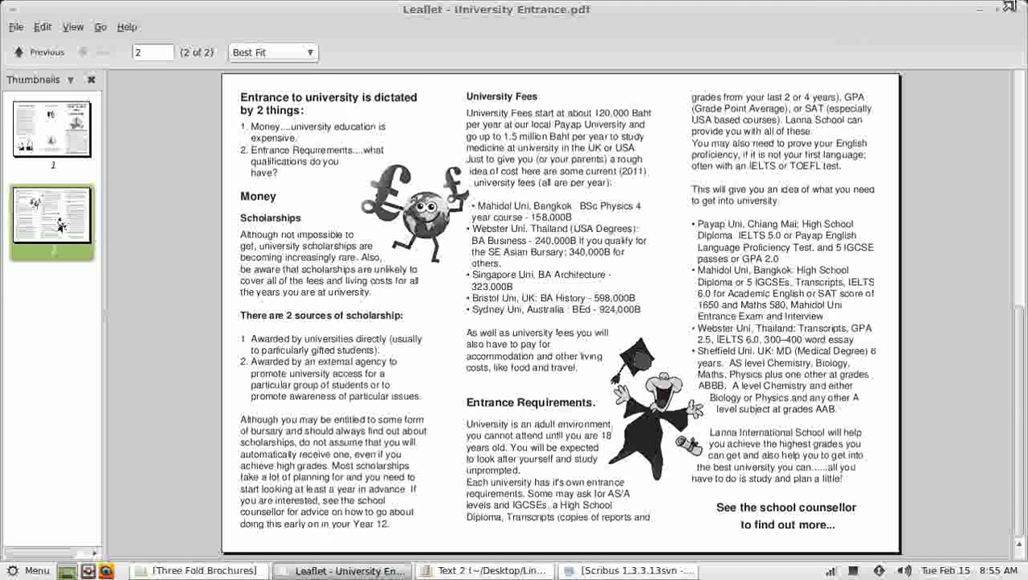
# - Bring up the leaflet copy text file and the Three Fold Brochures project folder
pyautogui.click(483, 570)
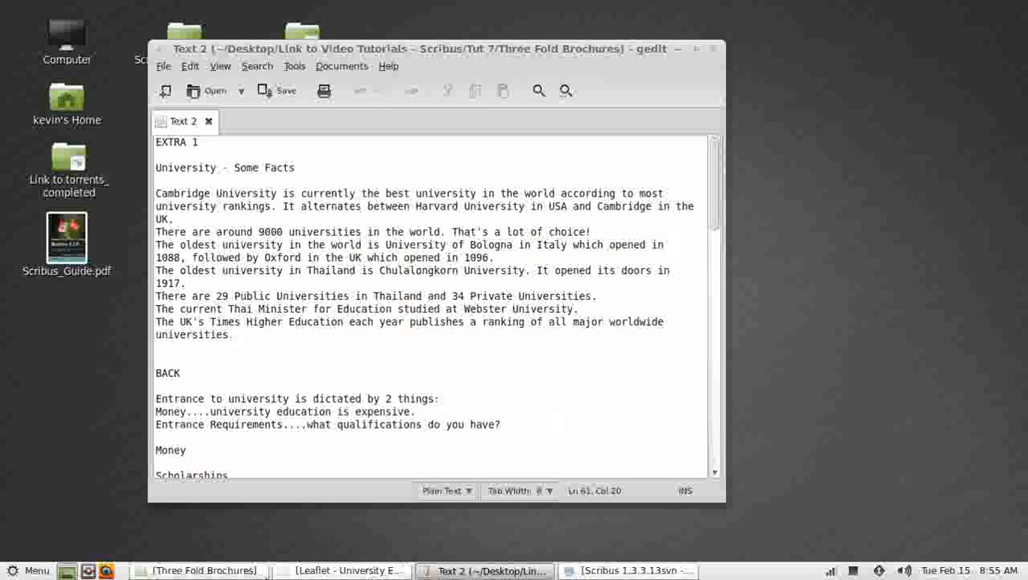
pyautogui.click(197, 570)
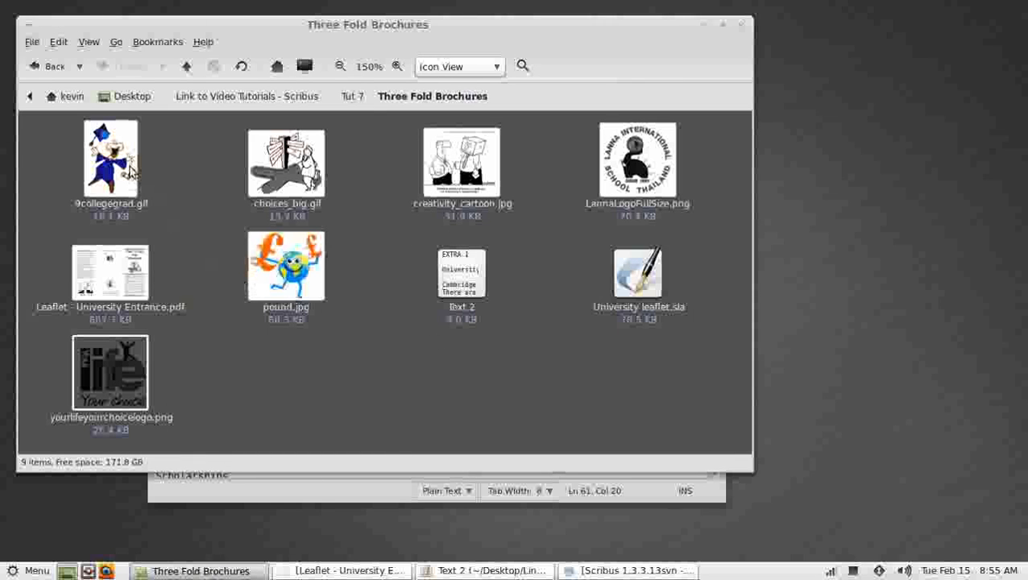
pyautogui.moveTo(480, 453)
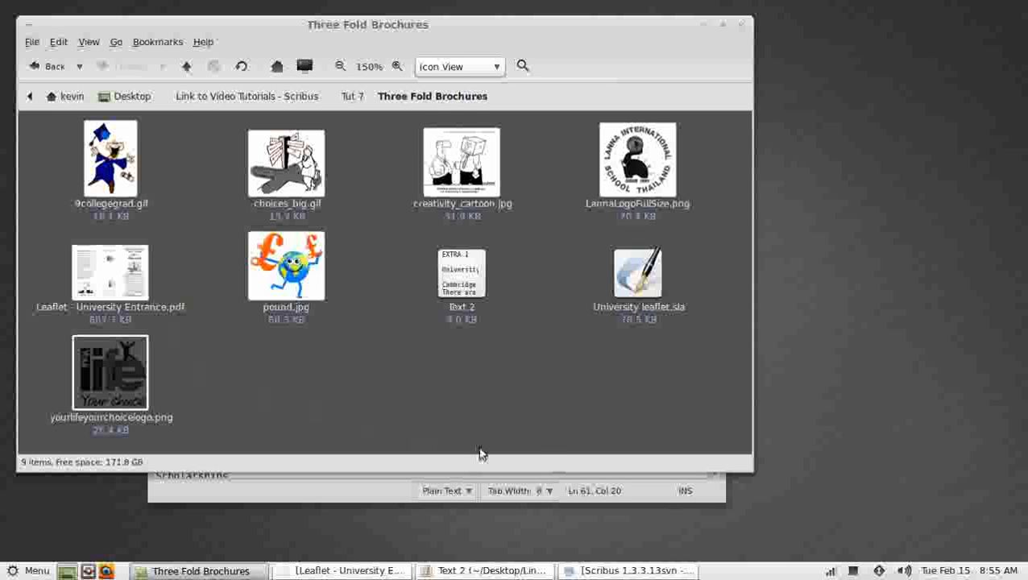
pyautogui.moveTo(707, 25)
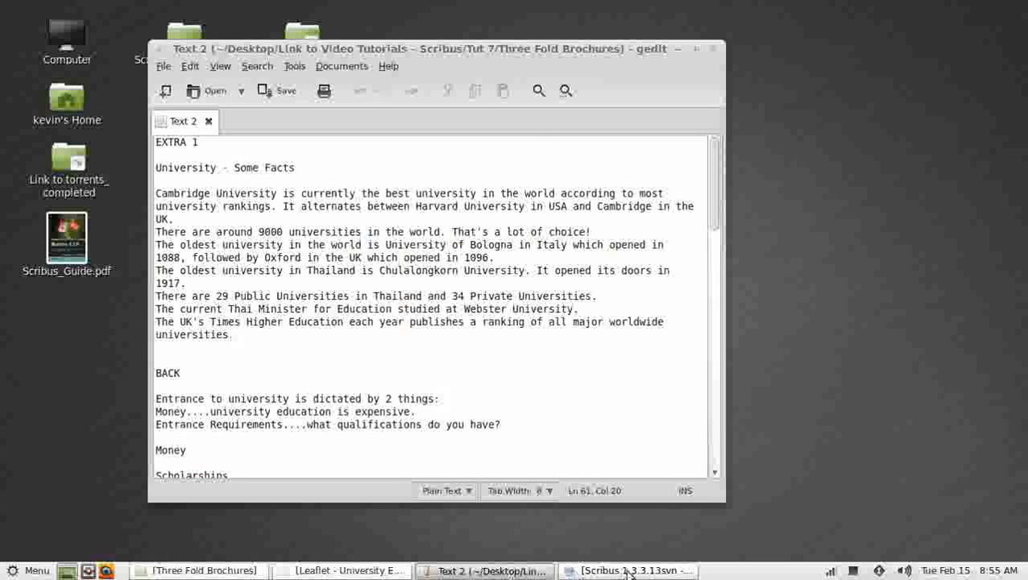
# - Enter the heading 'University - Some Facts' into the top Extra 1 frame via the Story Editor
pyautogui.click(628, 570)
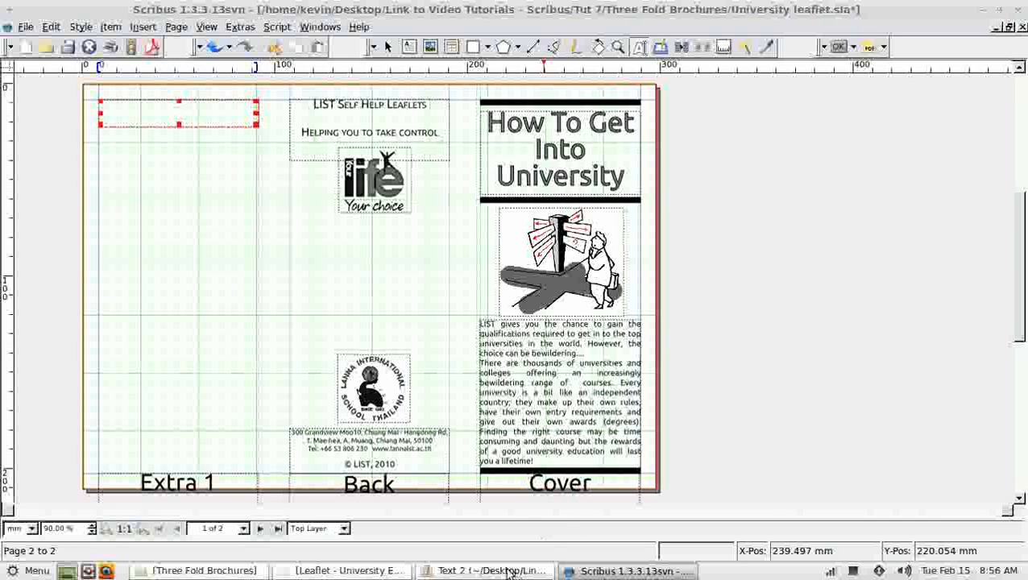
pyautogui.click(484, 570)
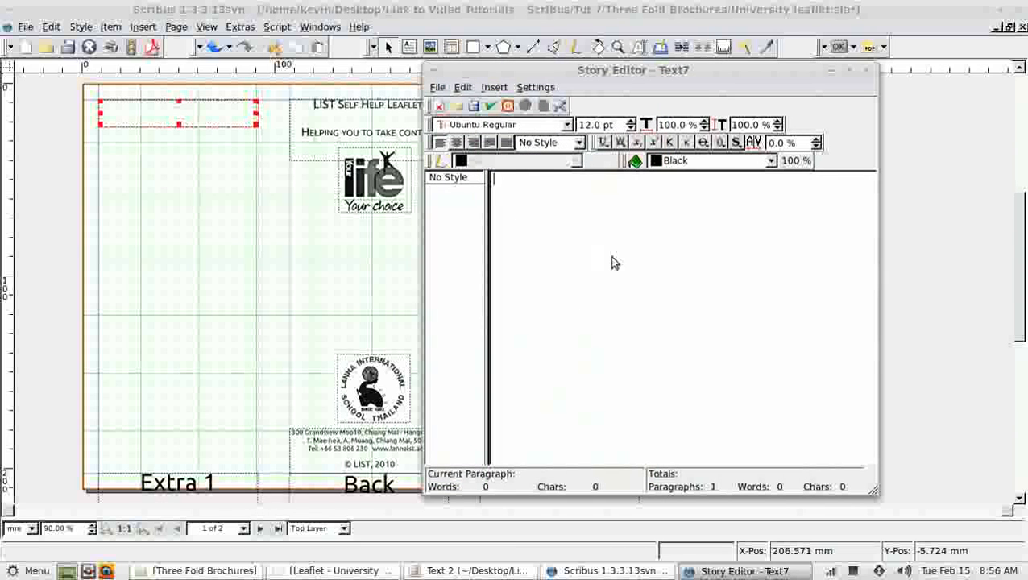
pyautogui.write('University - Some Facts')
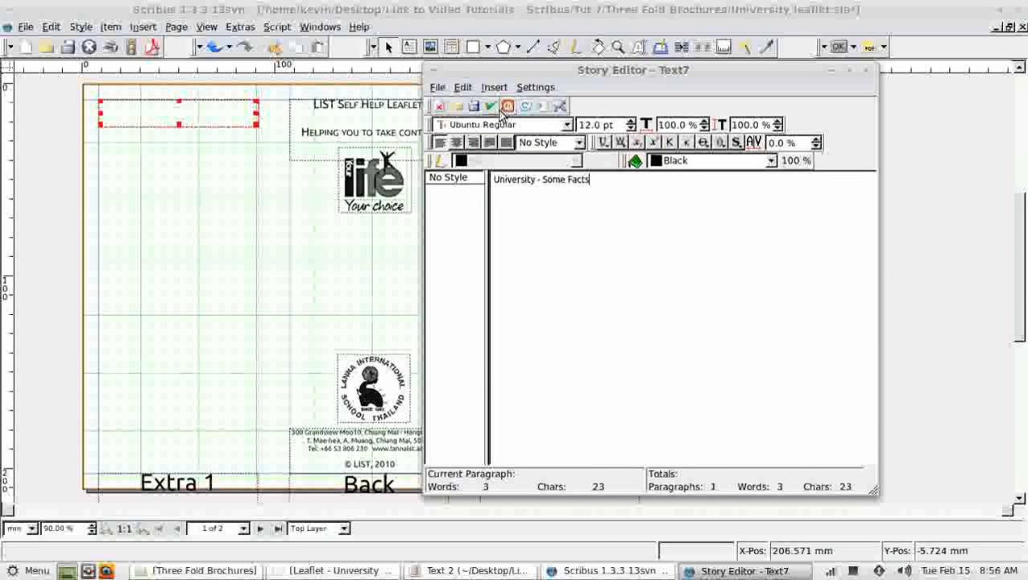
pyautogui.click(490, 106)
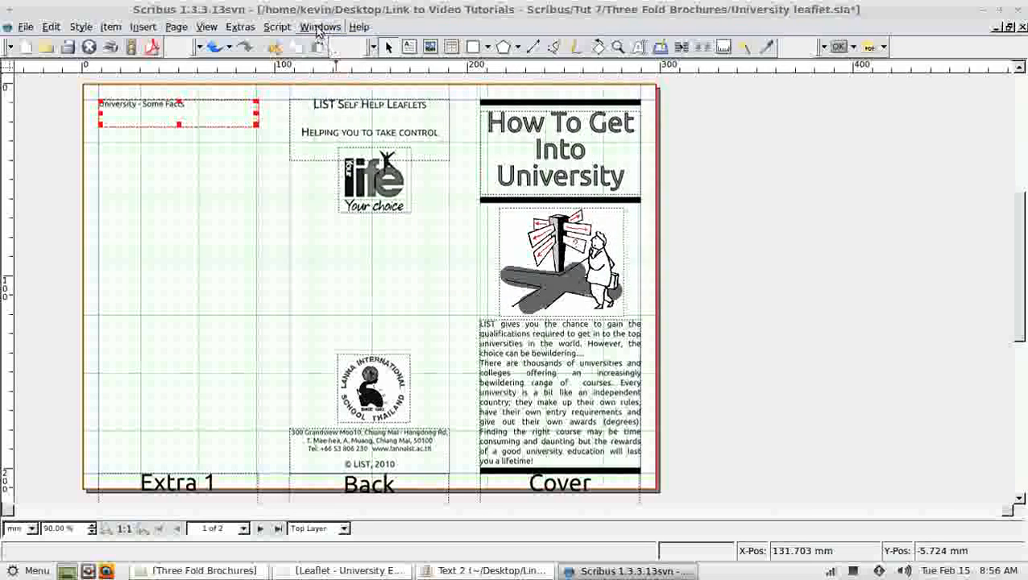
# - Centre the heading and raise its font size to 18 pt in the Properties text settings
pyautogui.click(319, 26)
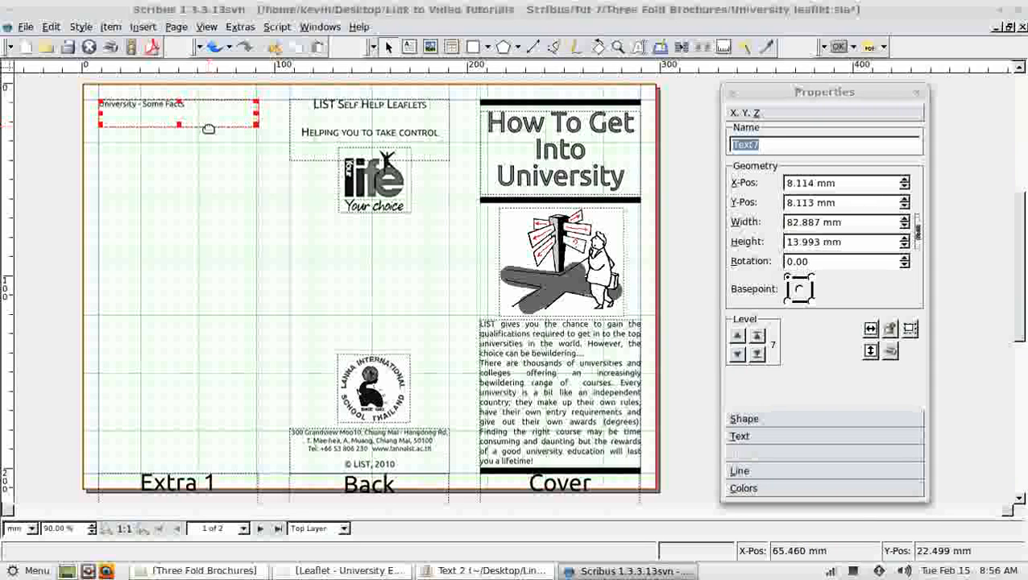
pyautogui.click(738, 434)
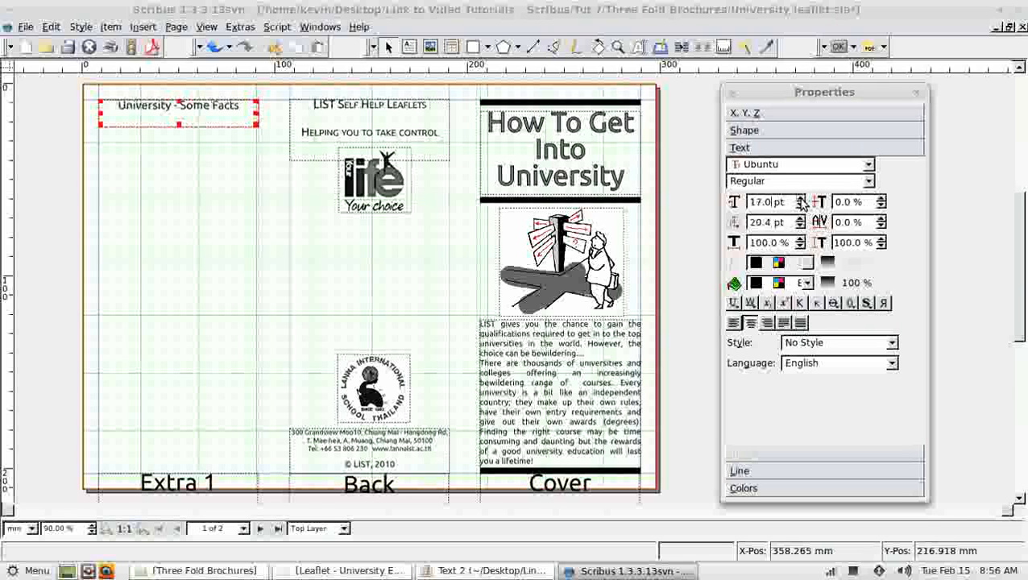
pyautogui.click(801, 198)
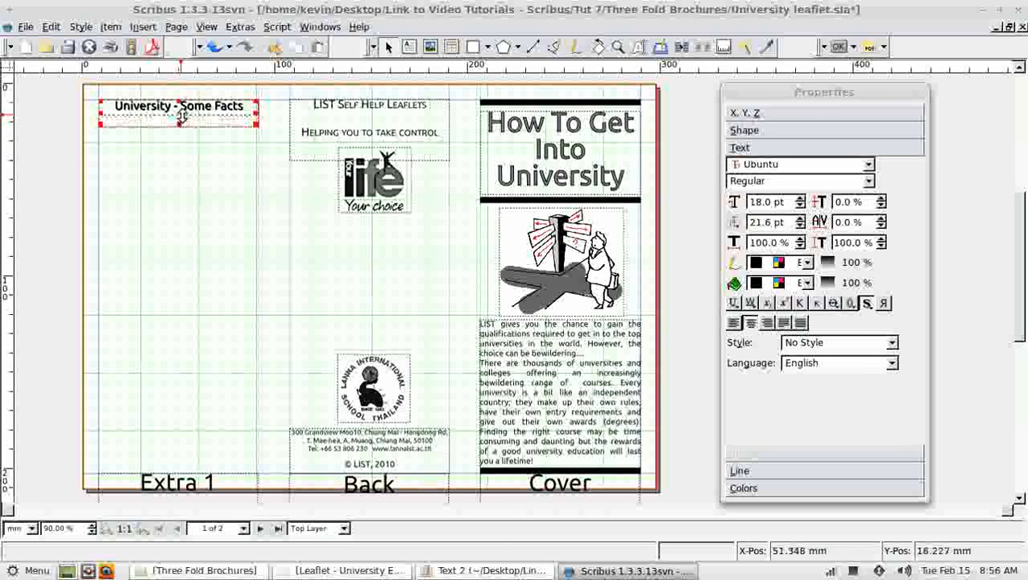
pyautogui.moveTo(409, 47)
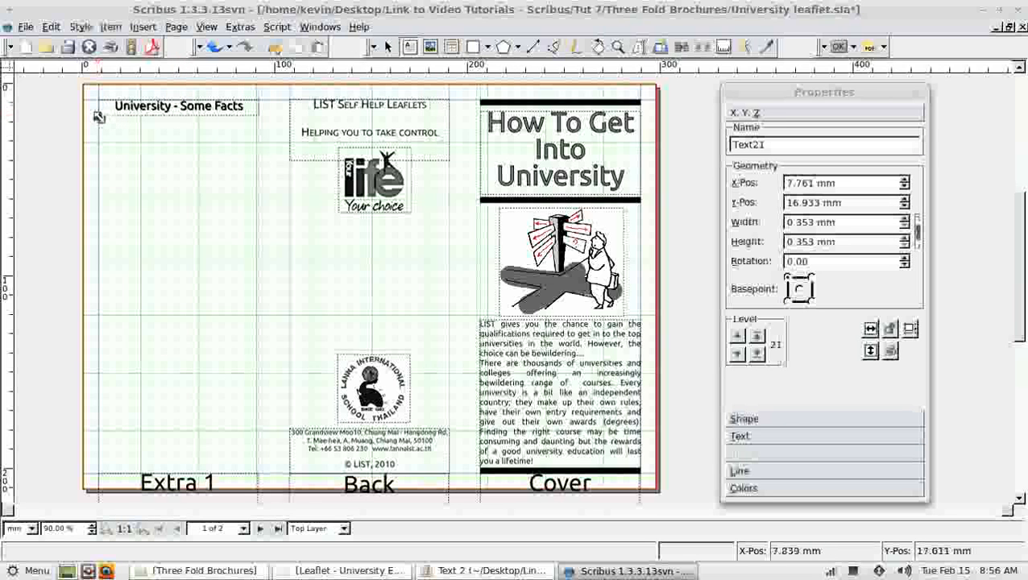
# - Draw a tall text frame below the heading and clear the pasted facts from its story
pyautogui.moveTo(96, 116); pyautogui.dragTo(258, 421)
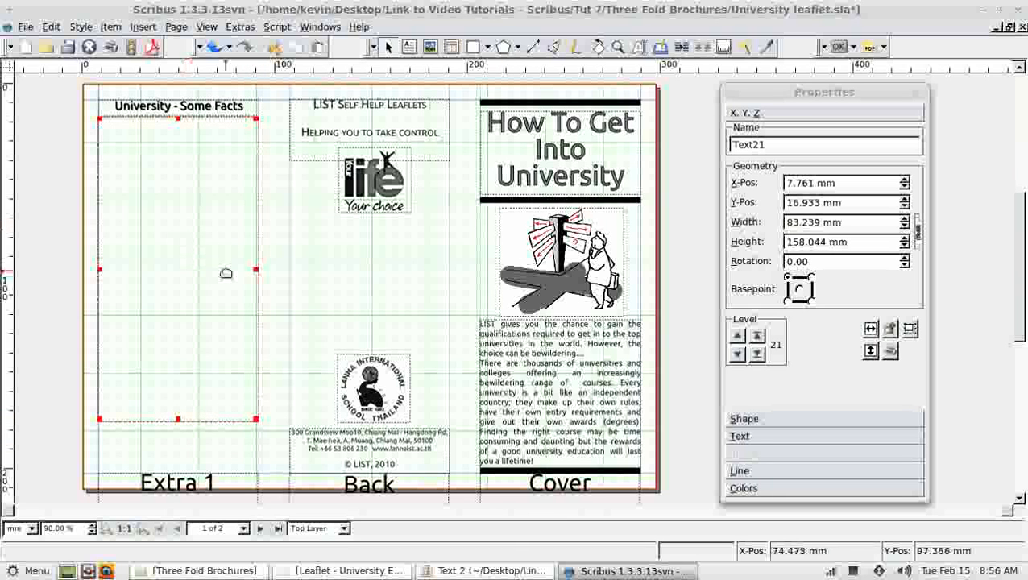
pyautogui.click(483, 570)
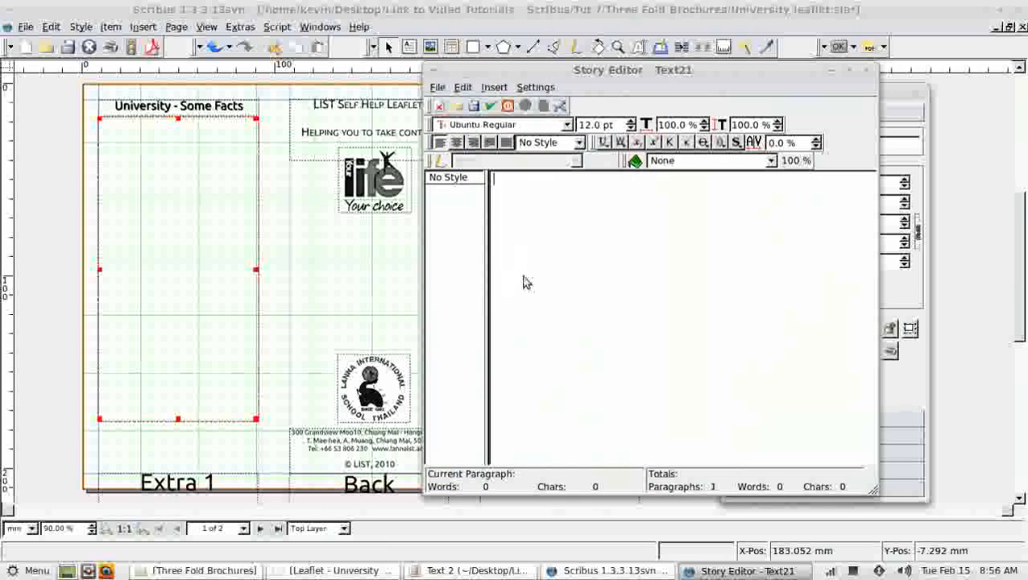
pyautogui.moveTo(483, 201)
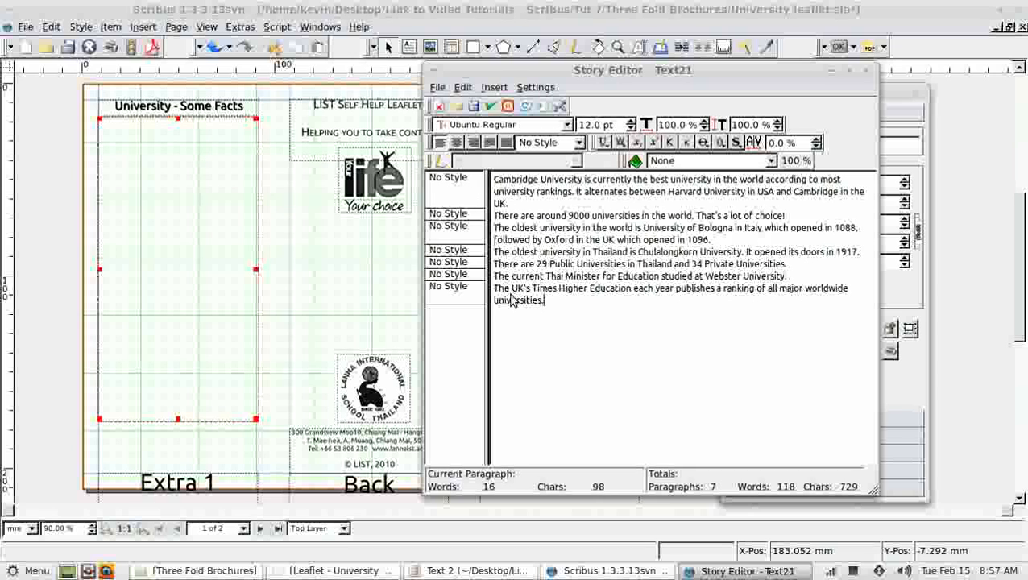
pyautogui.moveTo(636, 332)
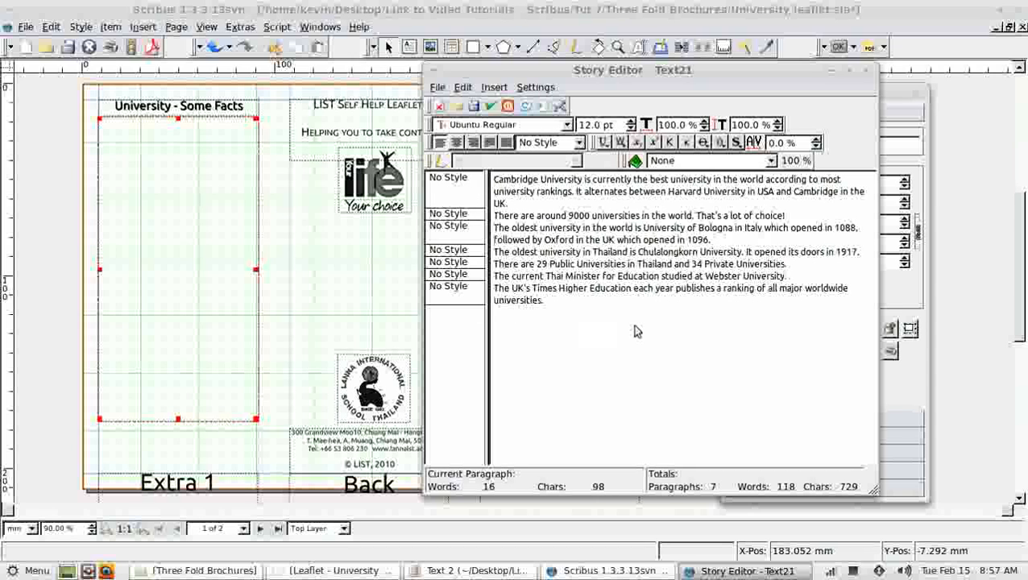
pyautogui.press('ctrl+a')
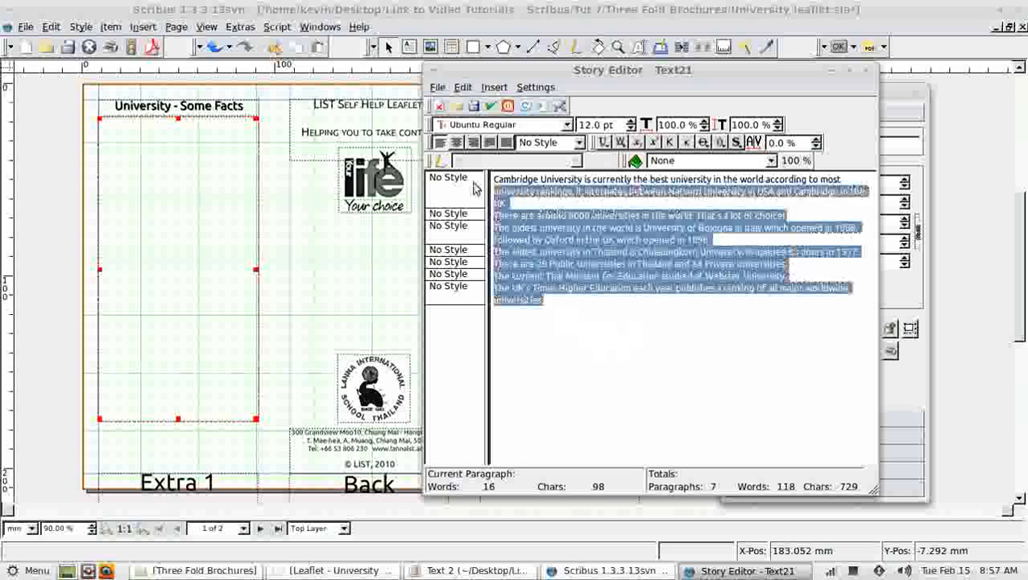
pyautogui.press('Delete')
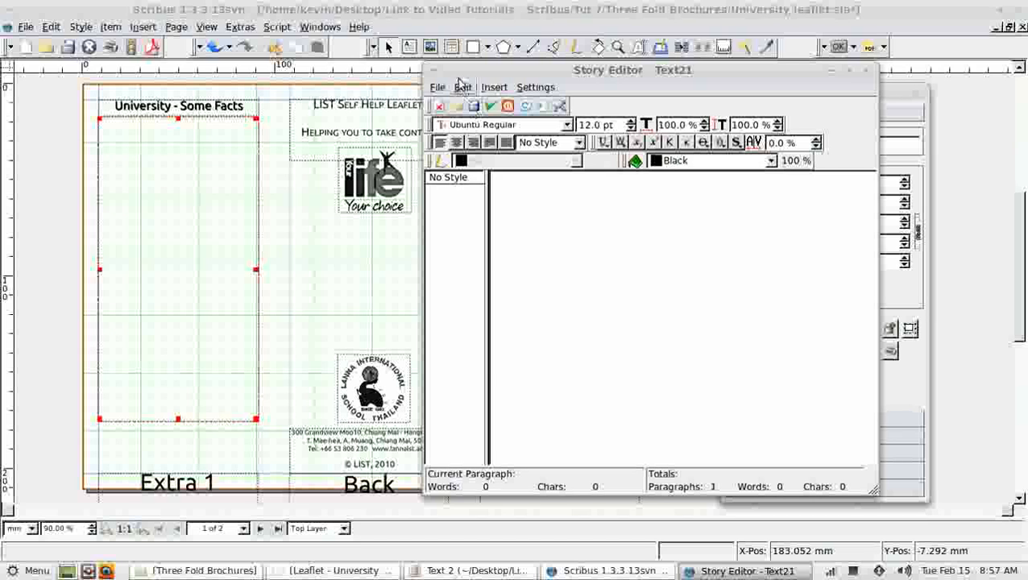
# - Create a new paragraph style named Bulleted List 1 in the styles manager
pyautogui.click(462, 87)
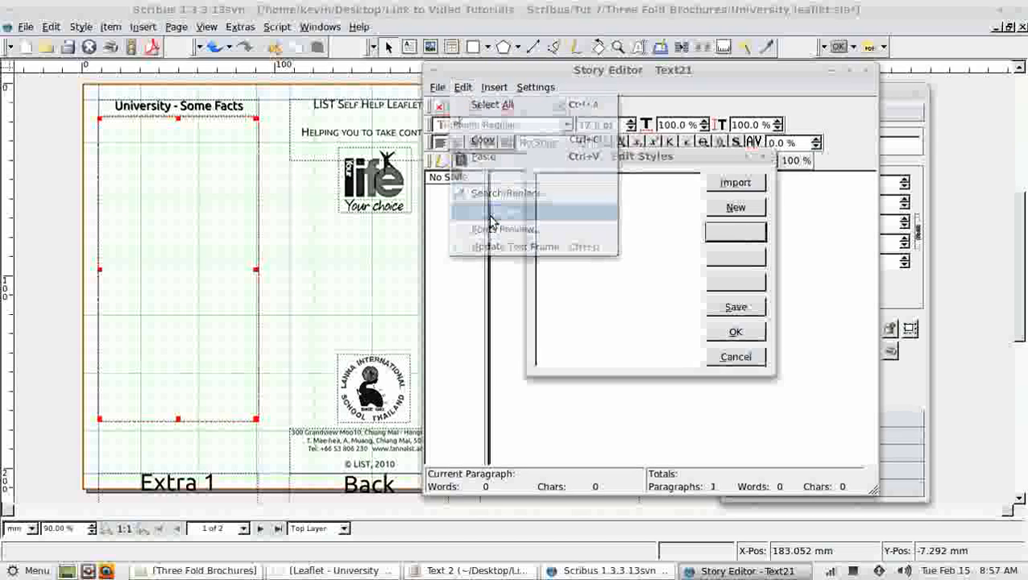
pyautogui.click(503, 229)
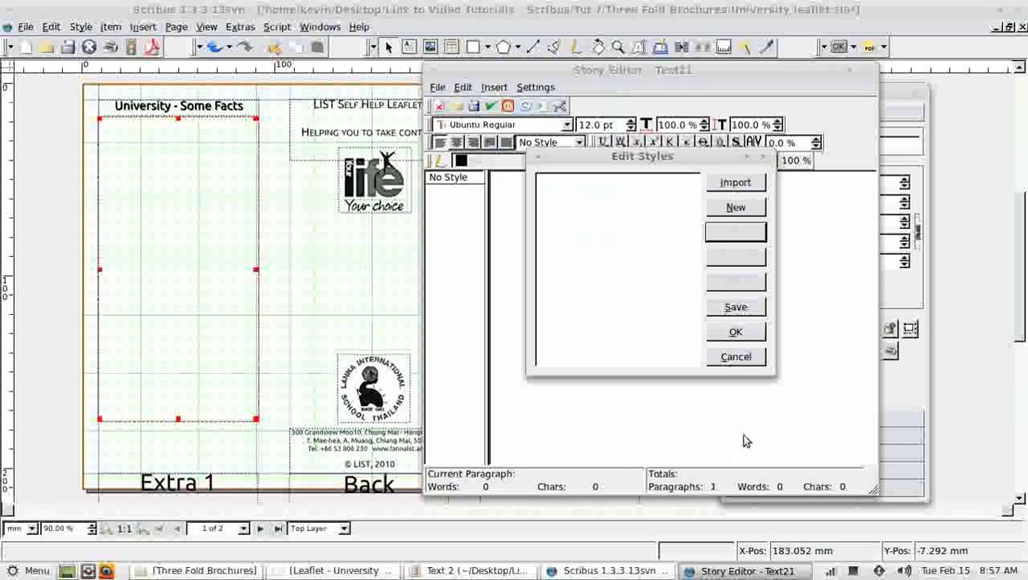
pyautogui.moveTo(744, 435)
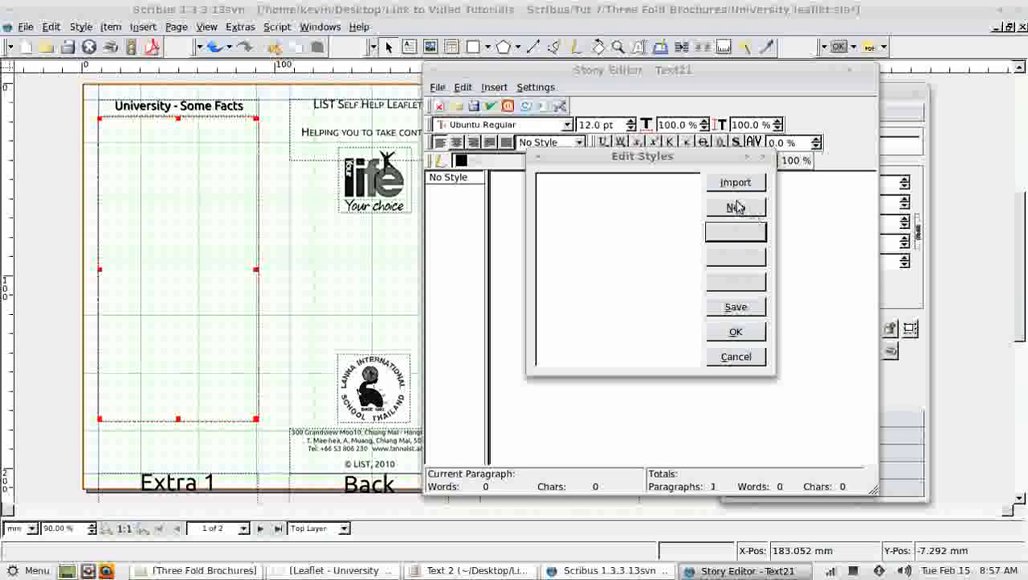
pyautogui.click(735, 208)
pyautogui.write('B')
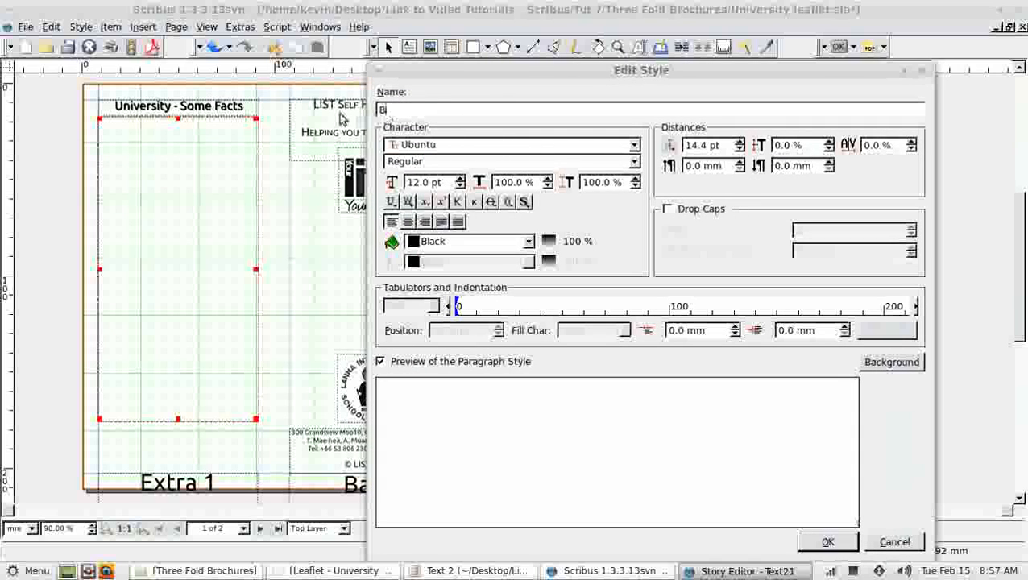
pyautogui.write('ulleted List')
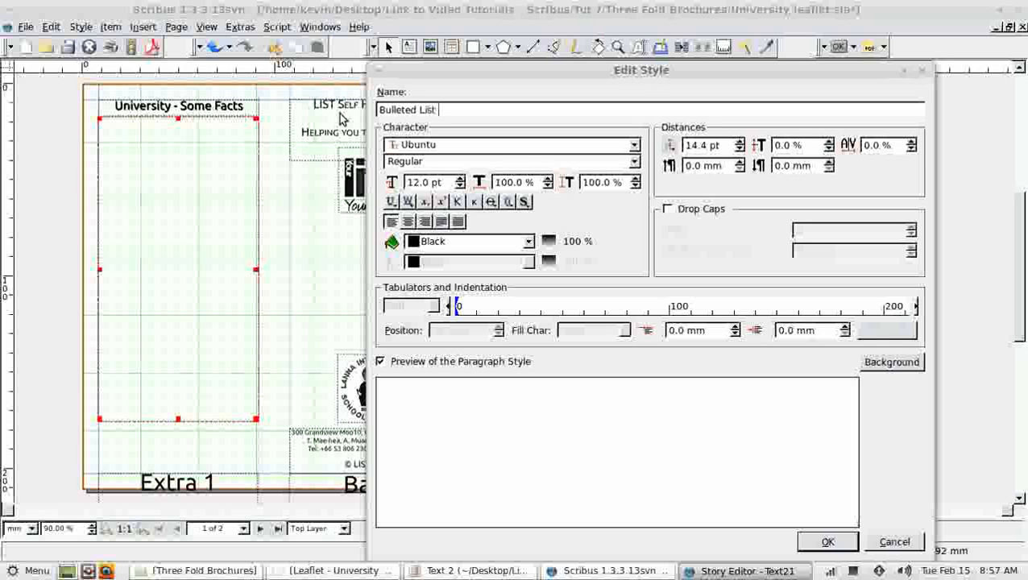
pyautogui.write('1')
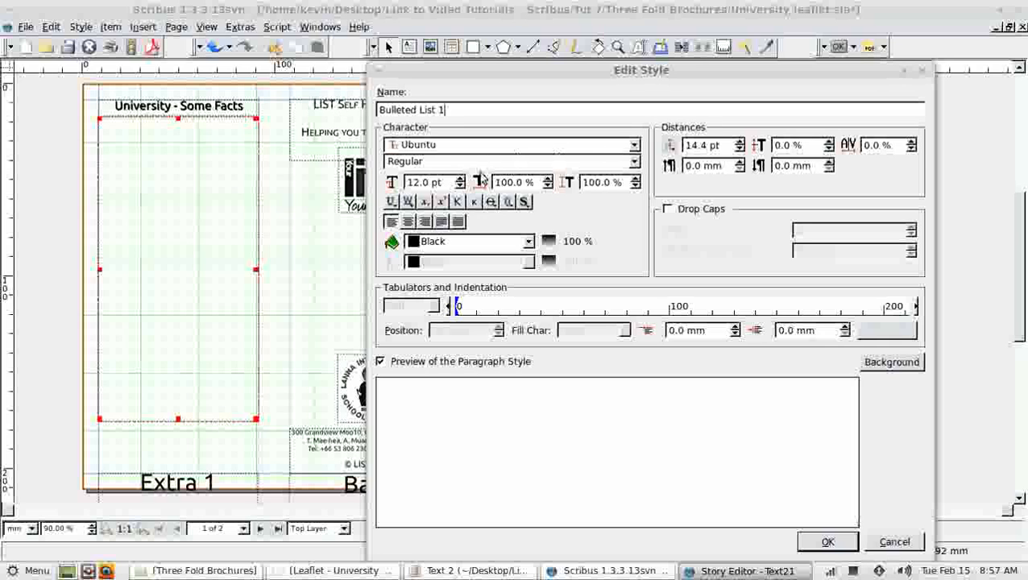
pyautogui.moveTo(612, 222)
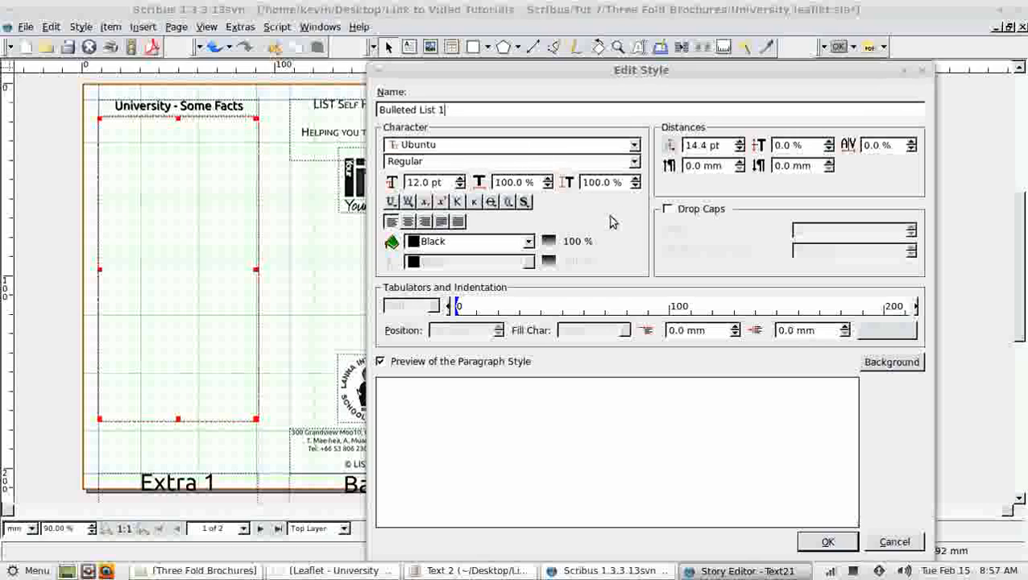
pyautogui.moveTo(461, 128)
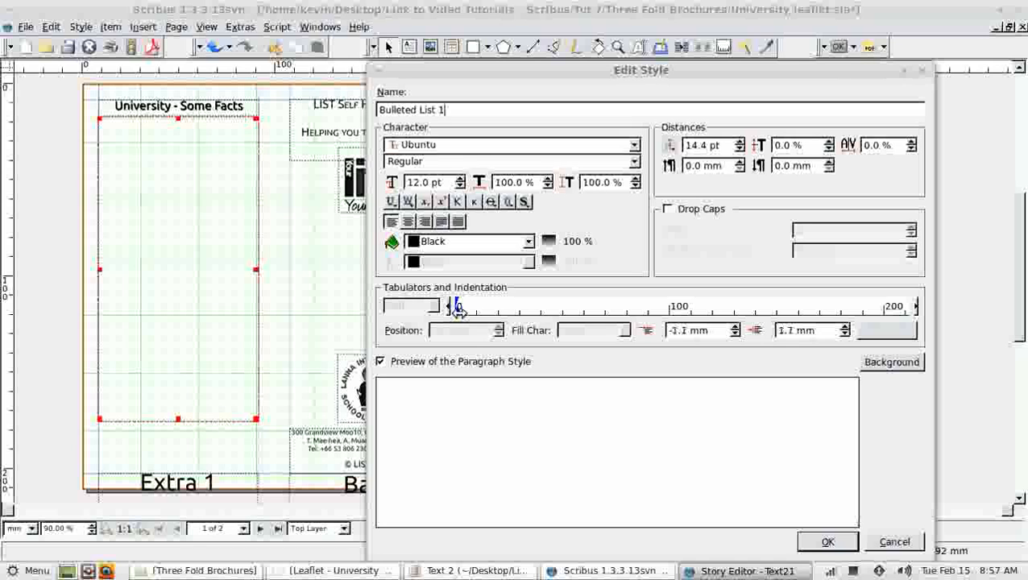
# - Give the style a 3.9 mm hanging indent on the ruler and confirm it
pyautogui.moveTo(457, 306); pyautogui.dragTo(464, 310)
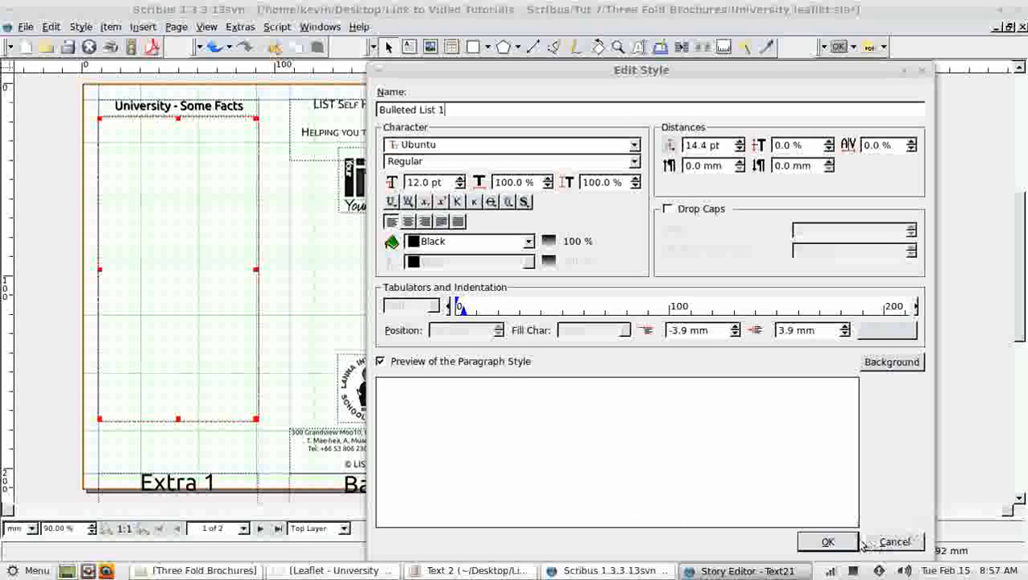
pyautogui.click(828, 541)
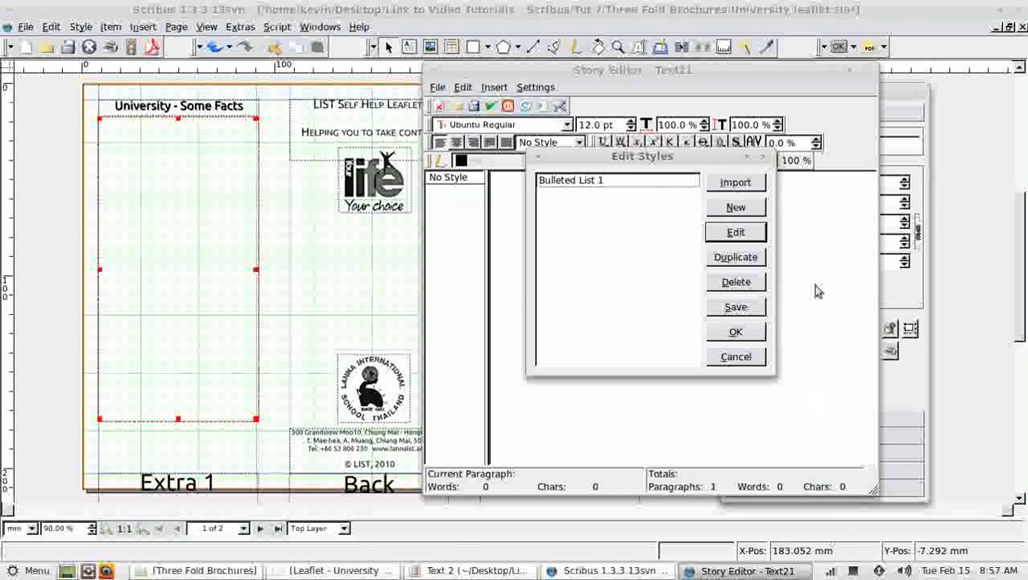
pyautogui.click(734, 332)
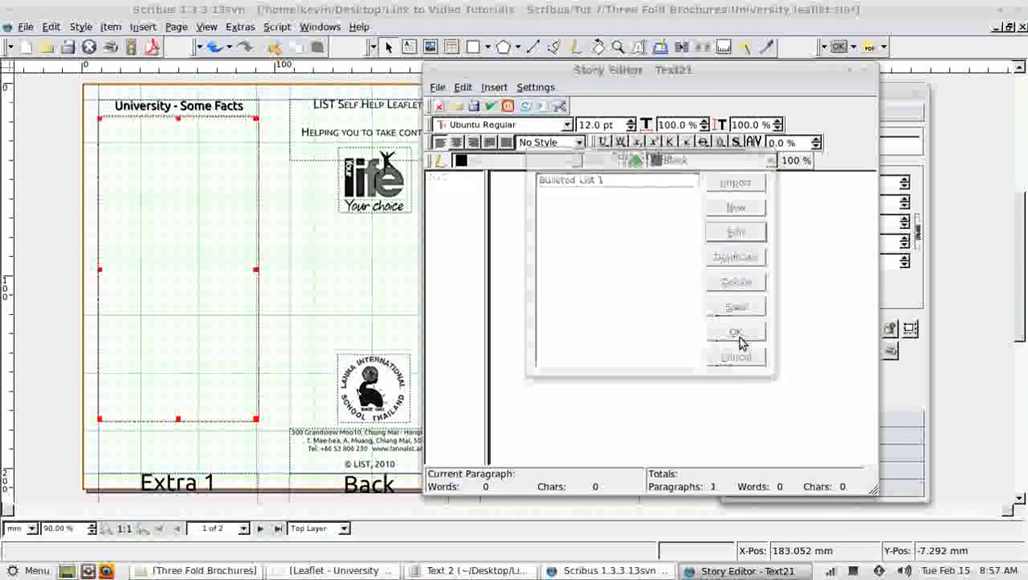
# - Style the facts paragraphs as Bulleted List 1 and update the Extra 1 text frame
pyautogui.click(734, 332)
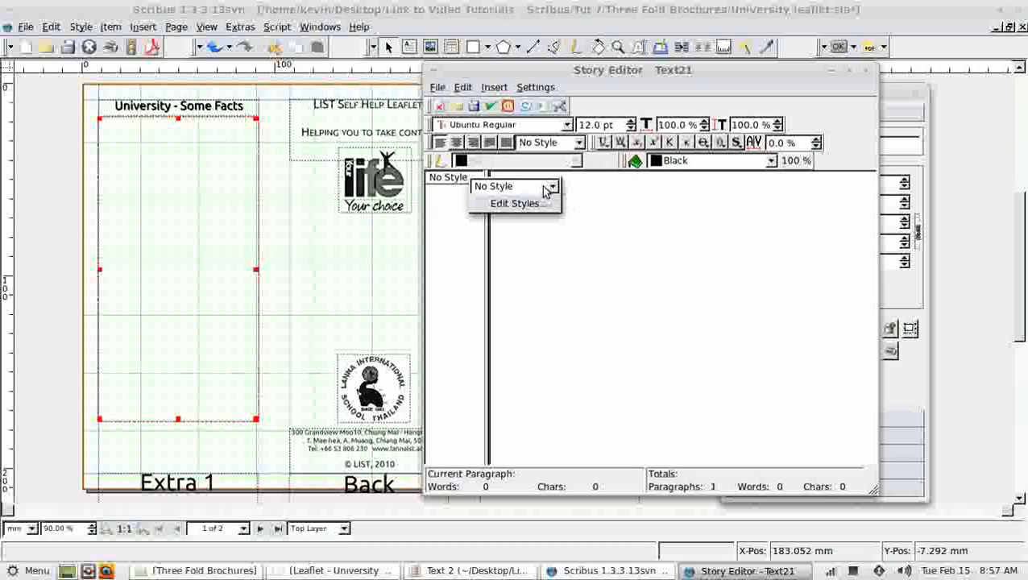
pyautogui.click(493, 186)
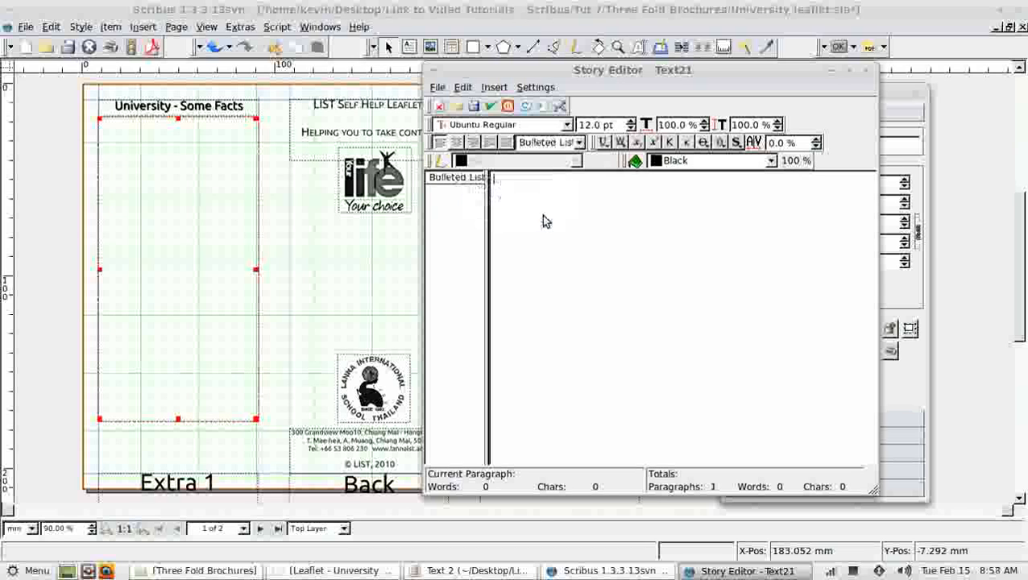
pyautogui.moveTo(642, 242)
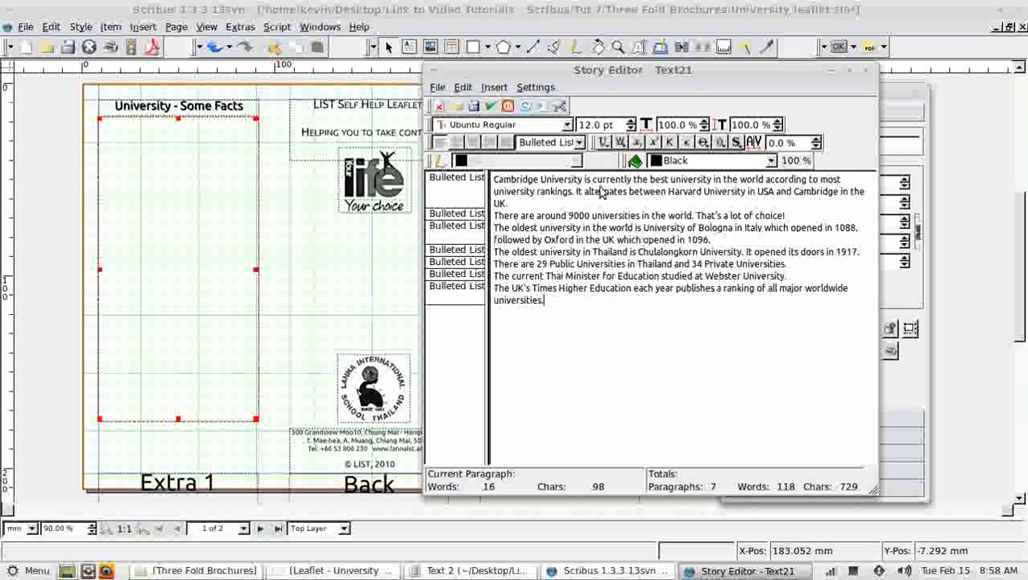
pyautogui.moveTo(490, 106)
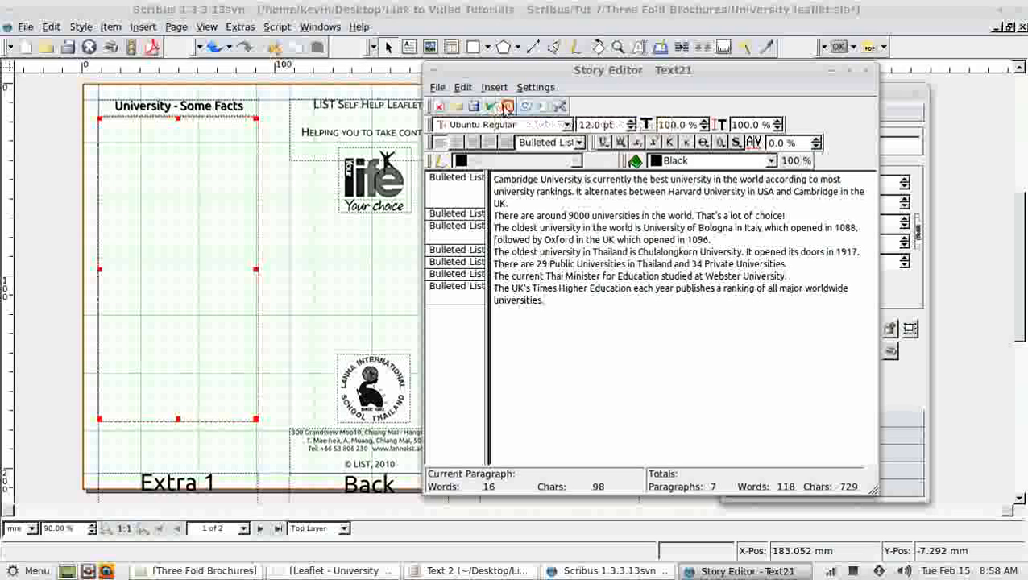
pyautogui.click(506, 107)
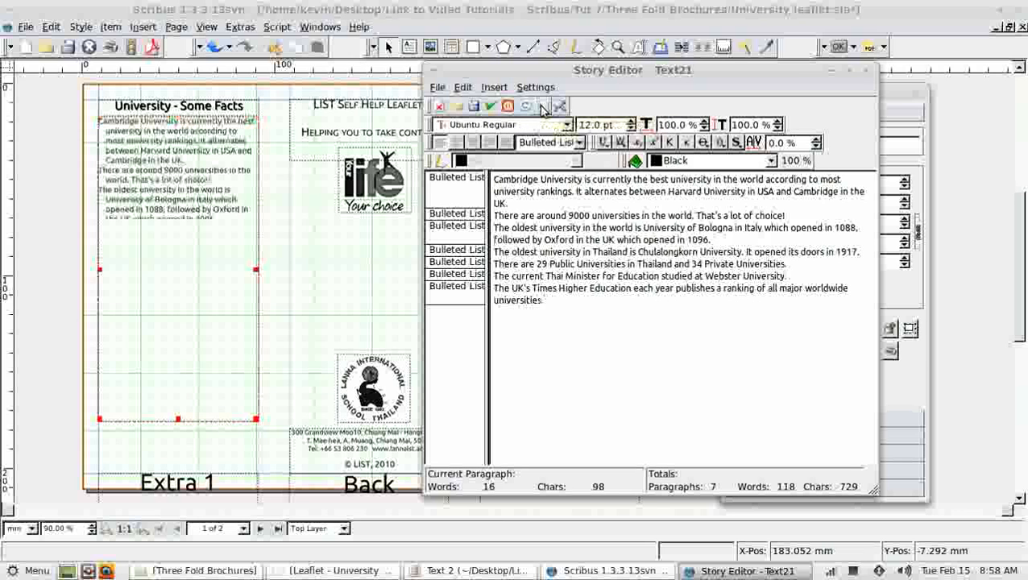
pyautogui.click(525, 106)
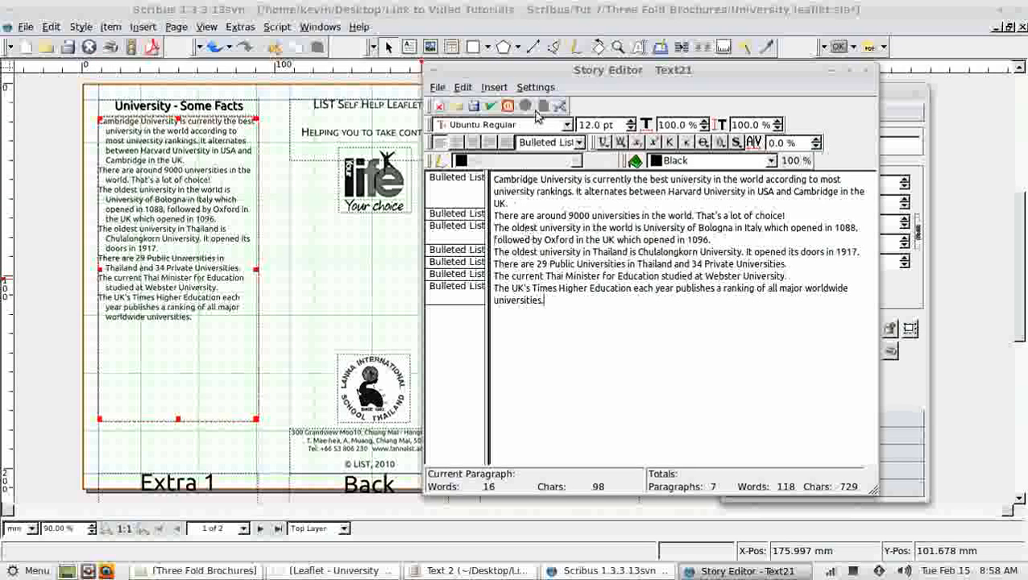
pyautogui.moveTo(250, 152)
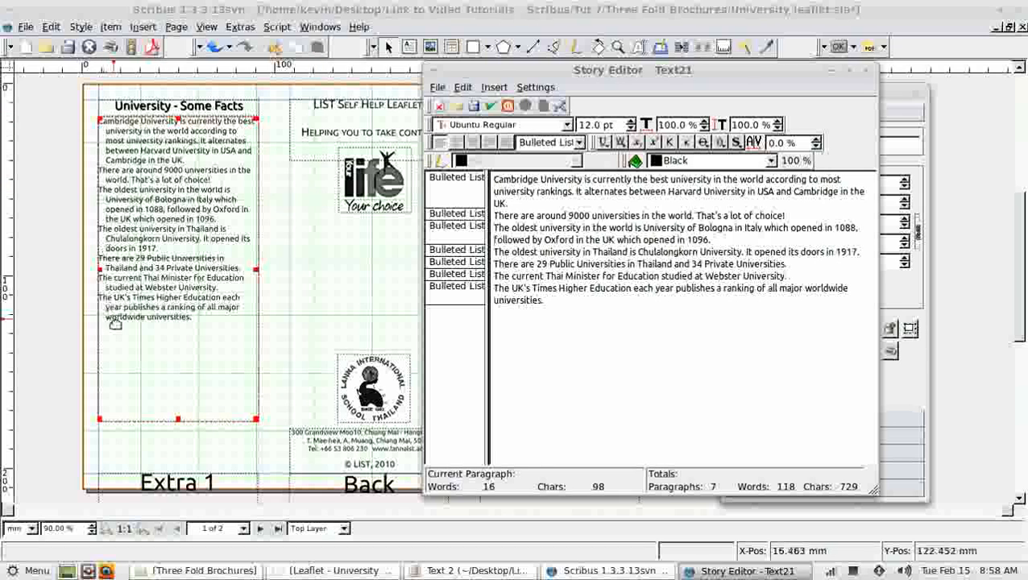
pyautogui.moveTo(534, 178)
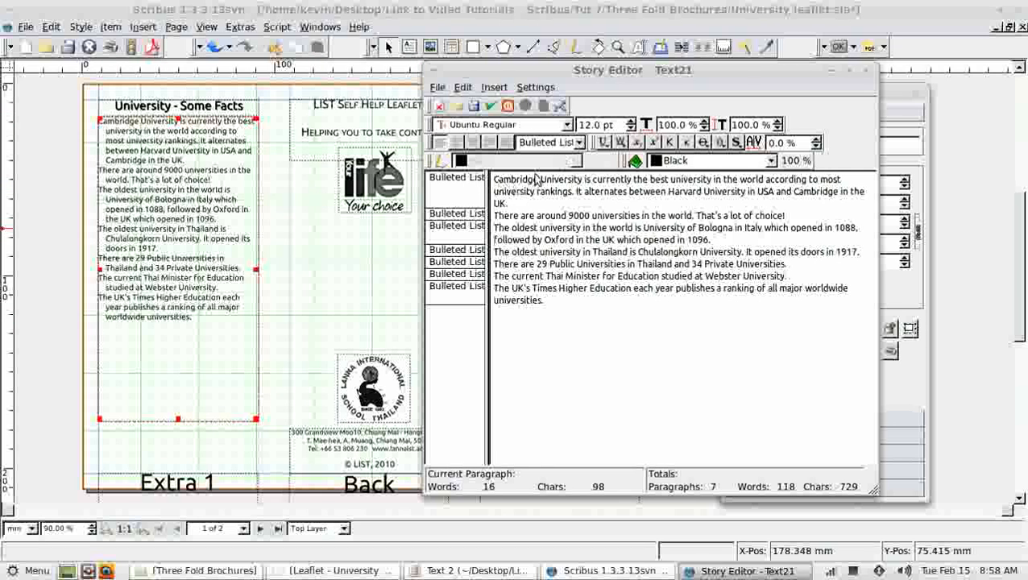
# - Insert a bullet glyph from the special characters table before the first fact
pyautogui.click(493, 87)
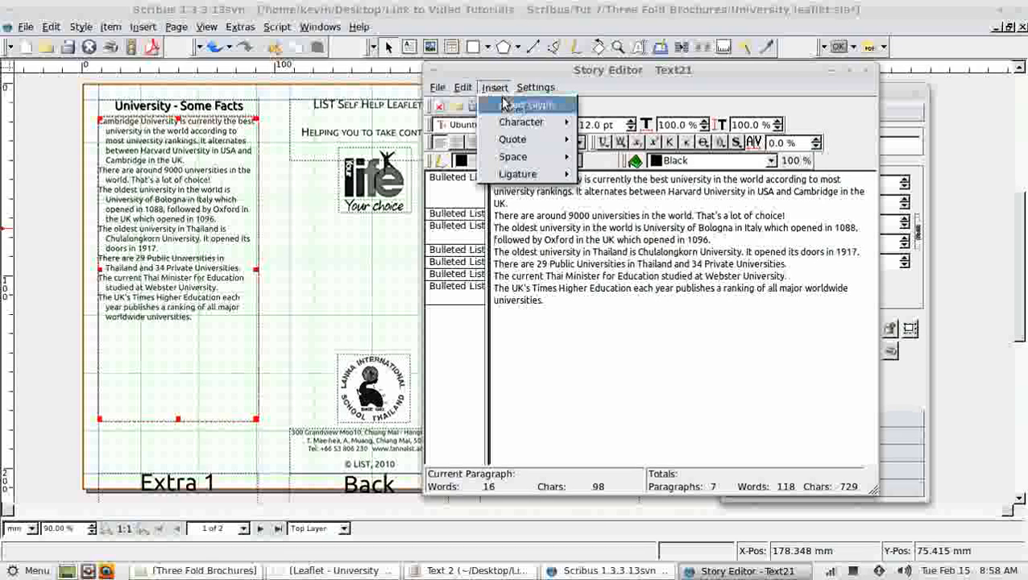
pyautogui.moveTo(522, 120)
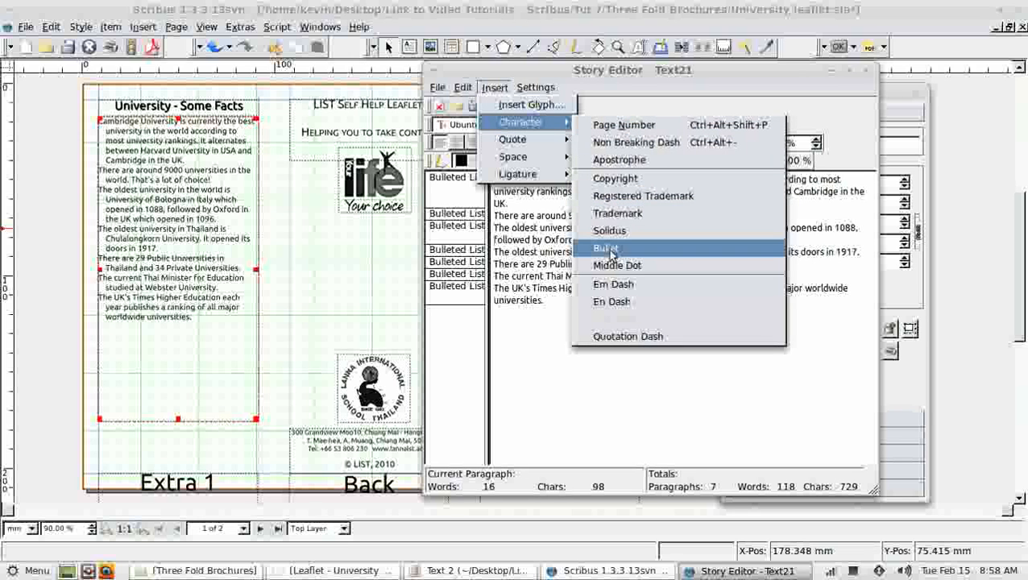
pyautogui.click(534, 87)
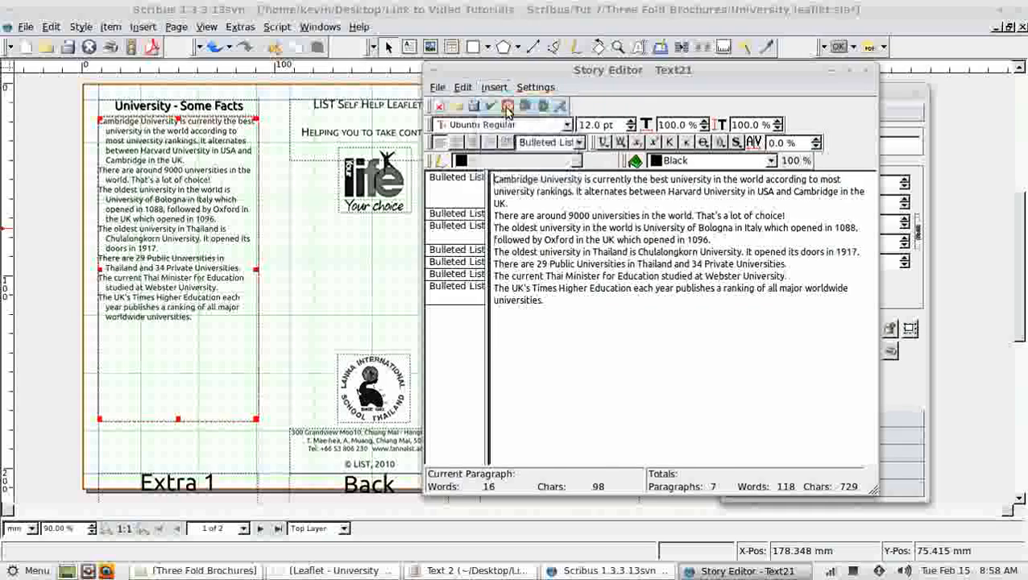
pyautogui.click(506, 106)
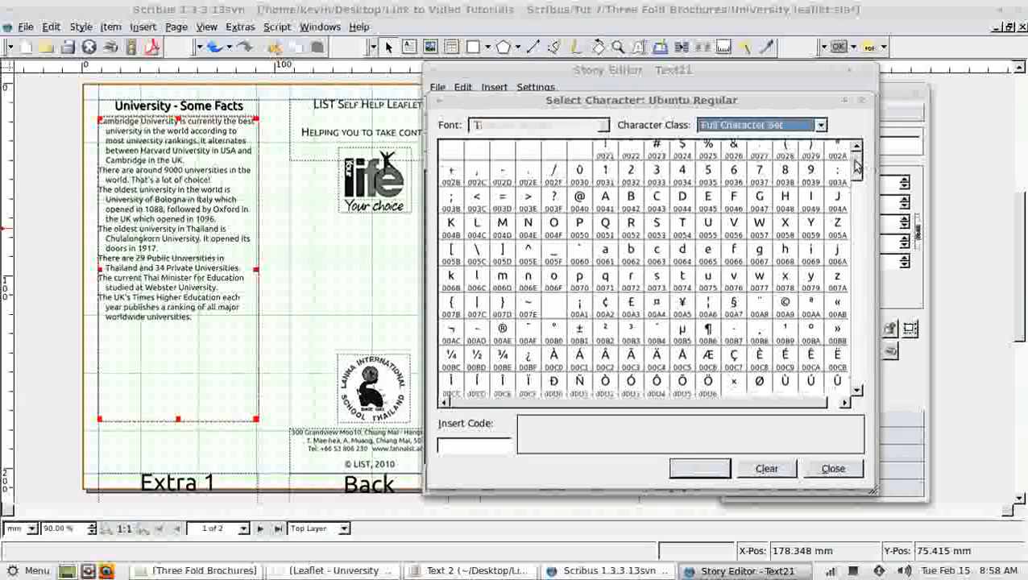
pyautogui.scroll(-3)
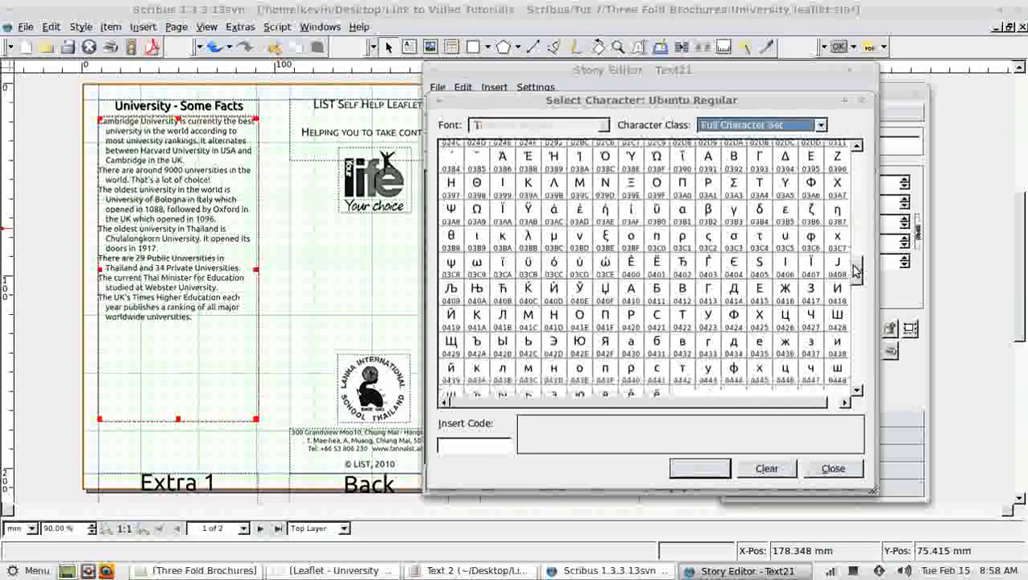
pyautogui.scroll(-3)
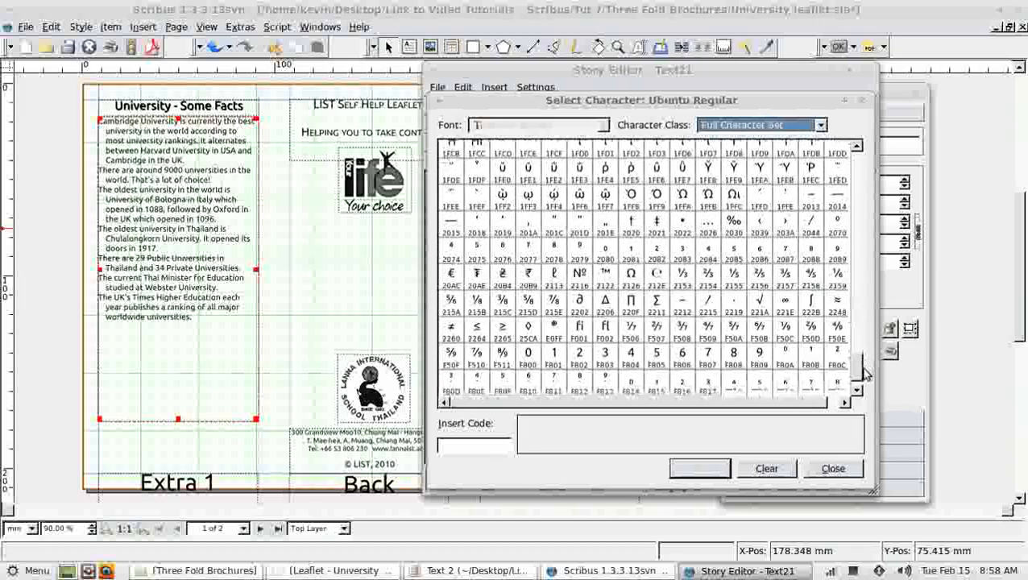
pyautogui.scroll(-3)
pyautogui.write('0444')
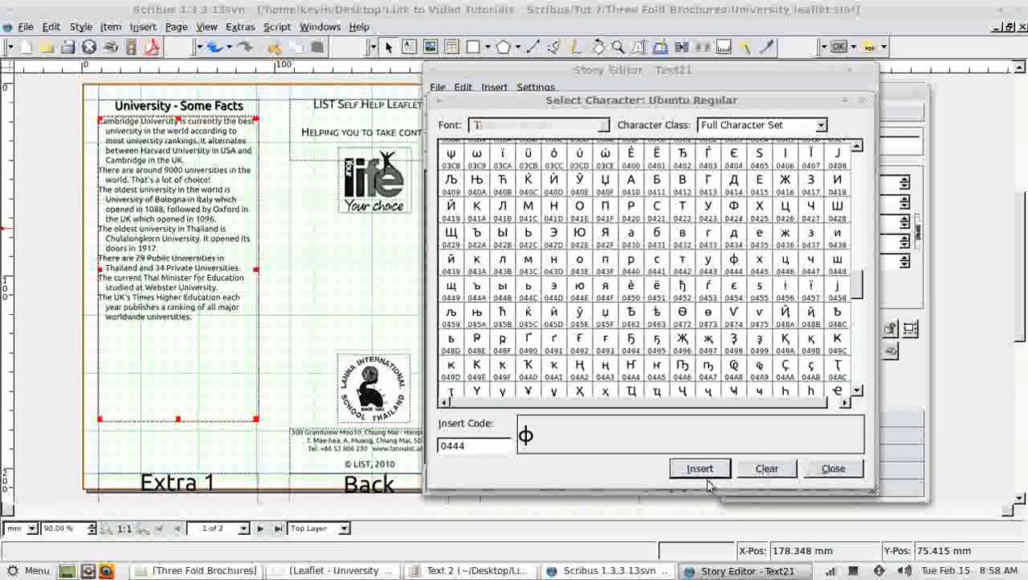
pyautogui.click(831, 467)
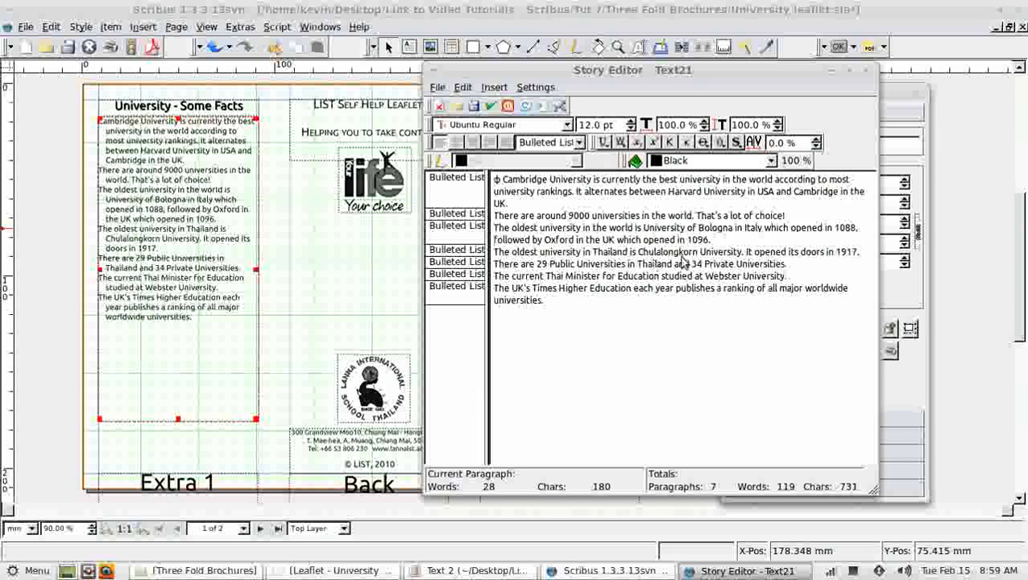
pyautogui.write('x')
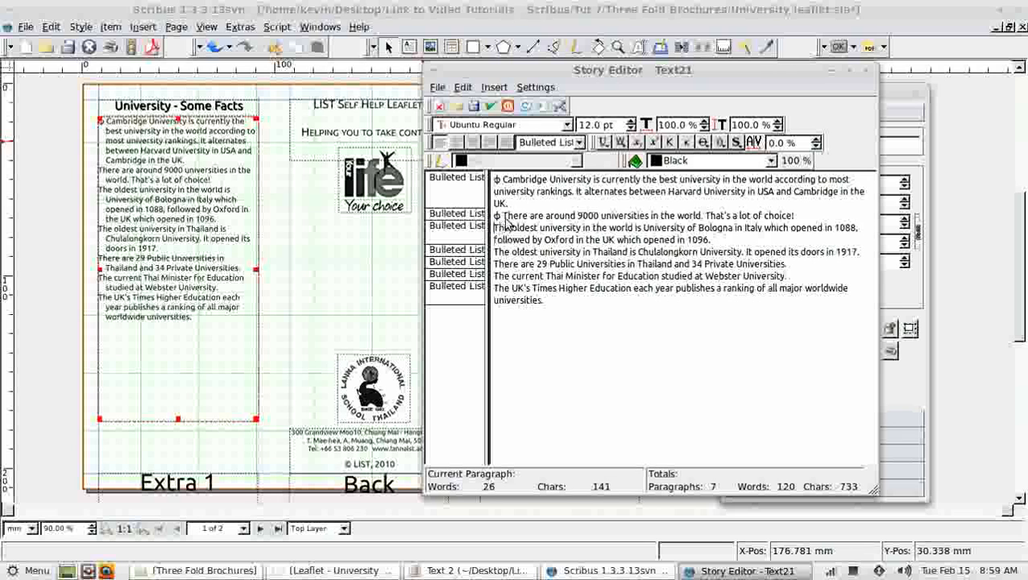
# - Add bullets before the remaining facts and update the panel from the story
pyautogui.click(499, 216)
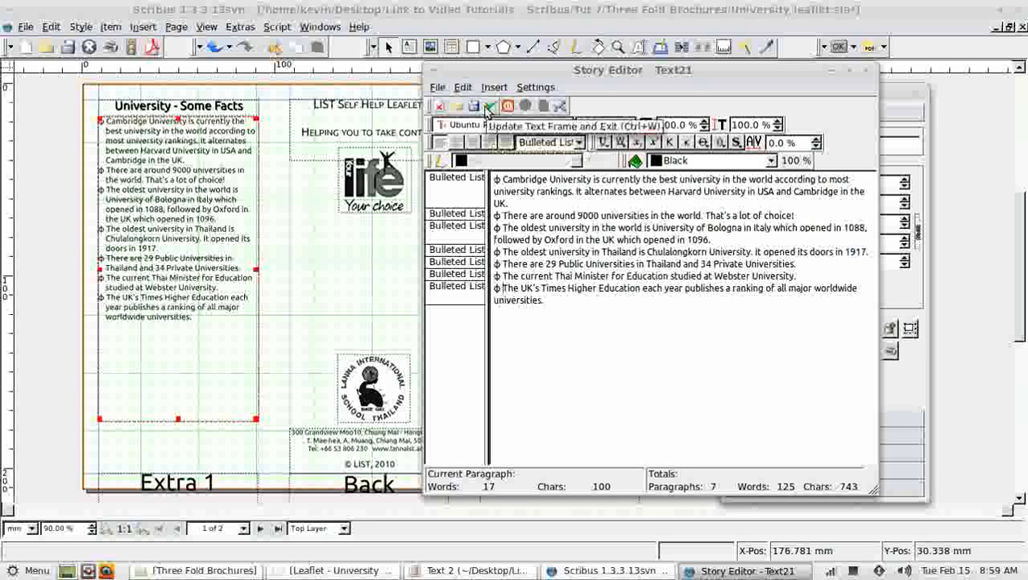
pyautogui.click(489, 106)
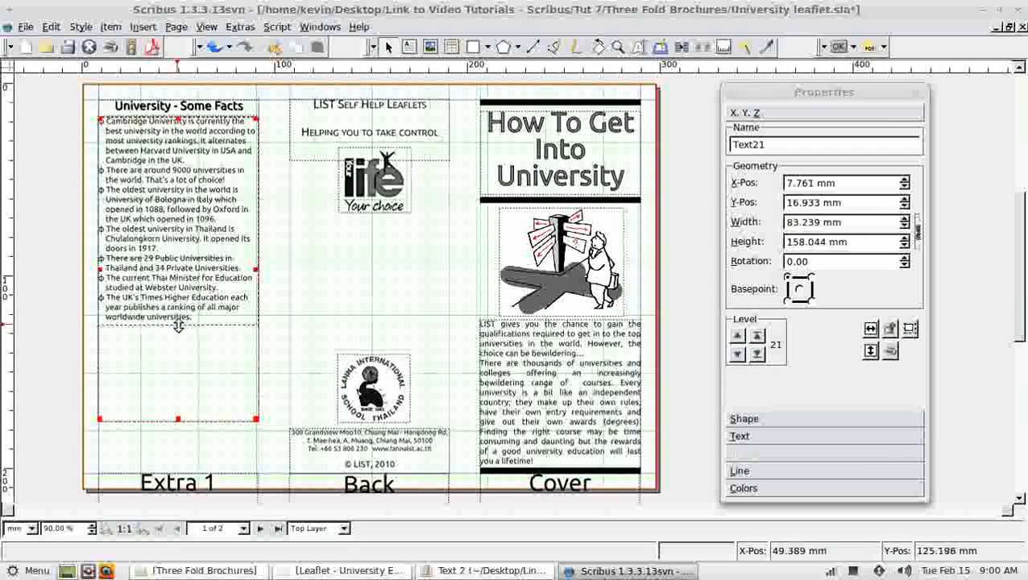
# - Shorten the facts frame to its text and create an empty image frame beneath it
pyautogui.moveTo(177, 426); pyautogui.dragTo(178, 326)
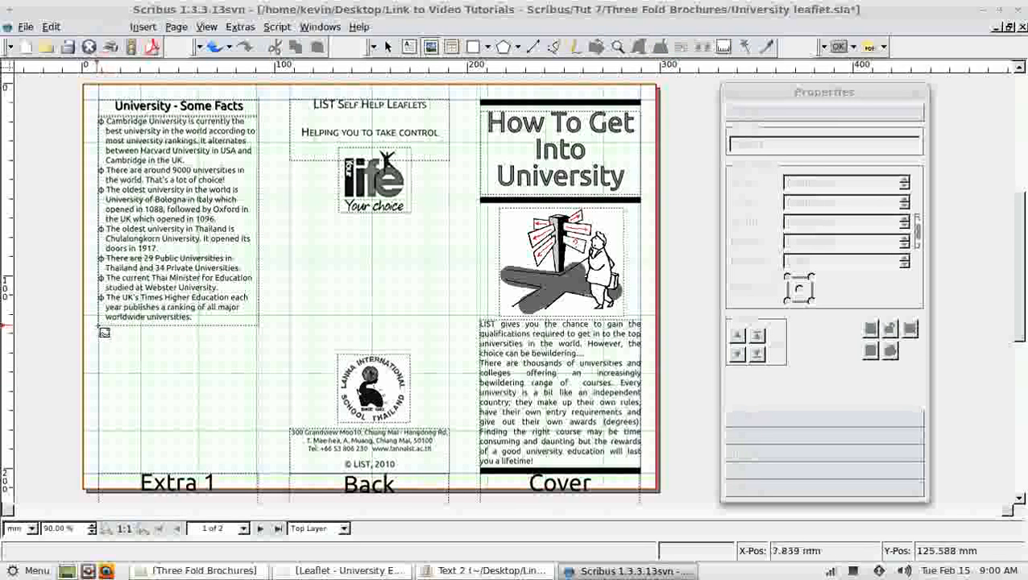
pyautogui.click(177, 403)
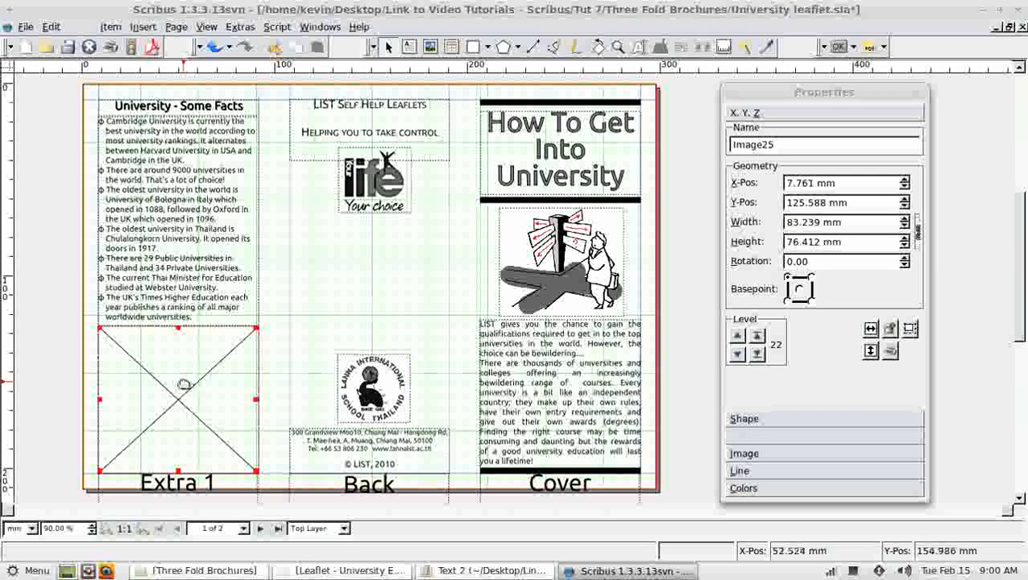
pyautogui.rightClick(183, 384)
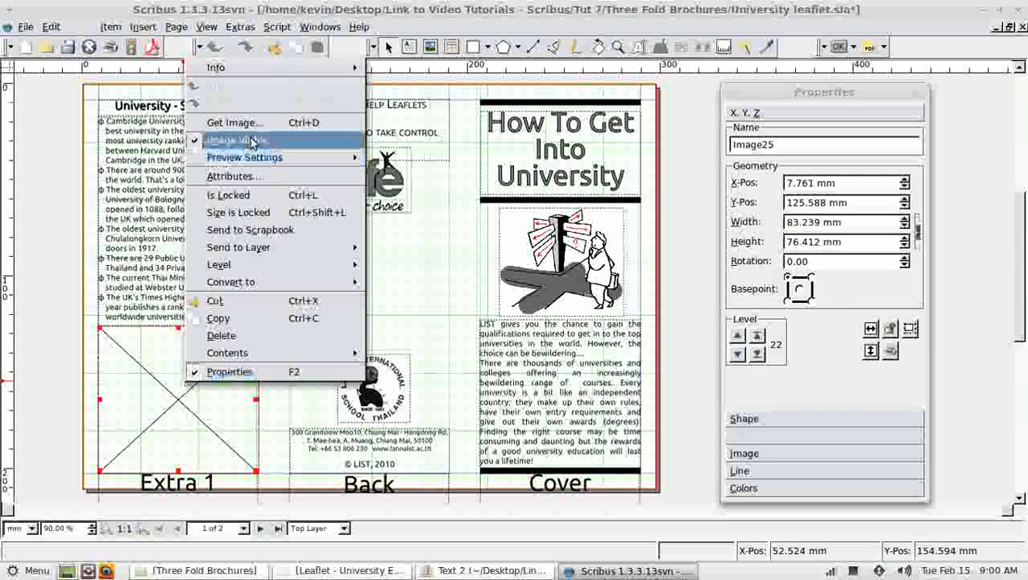
# - Load creativity_cartoon.jpg into the image frame with Get Image
pyautogui.click(235, 122)
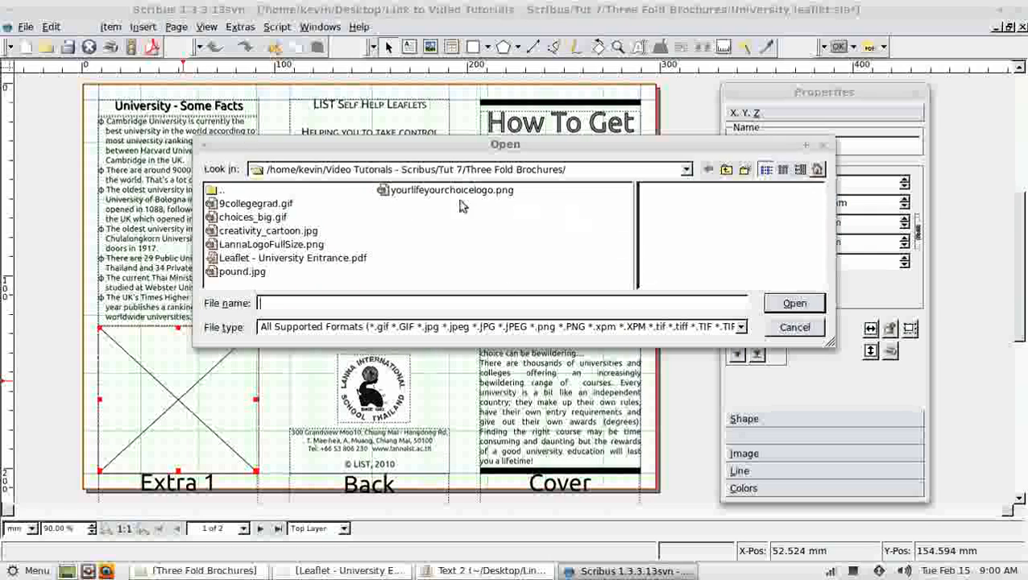
pyautogui.click(267, 230)
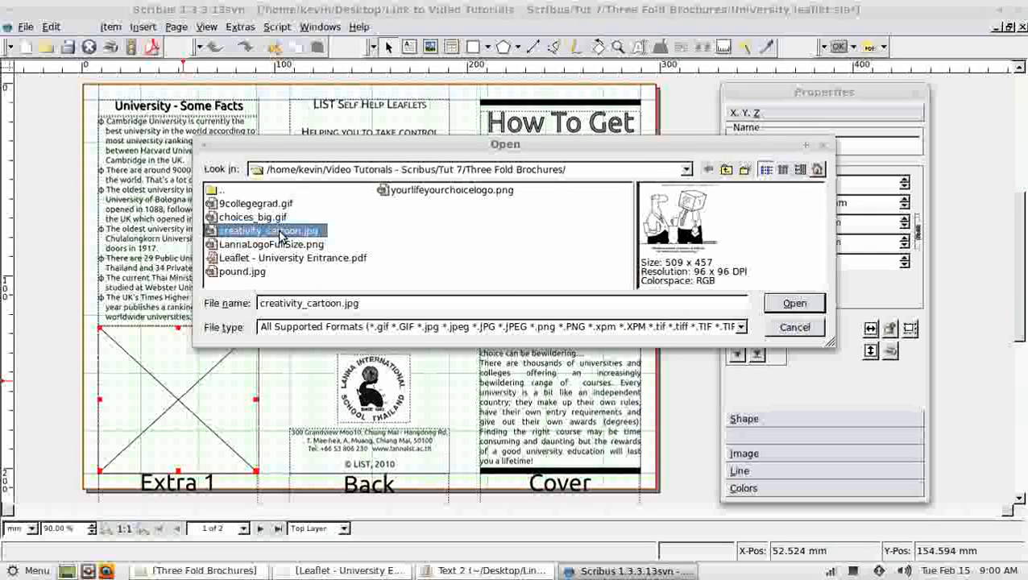
pyautogui.moveTo(794, 303)
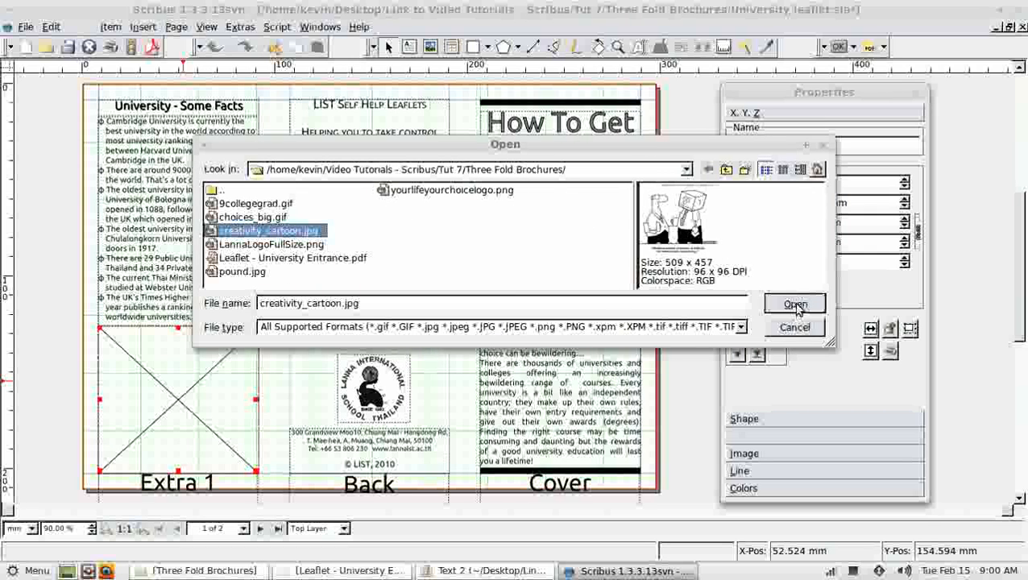
pyautogui.click(793, 303)
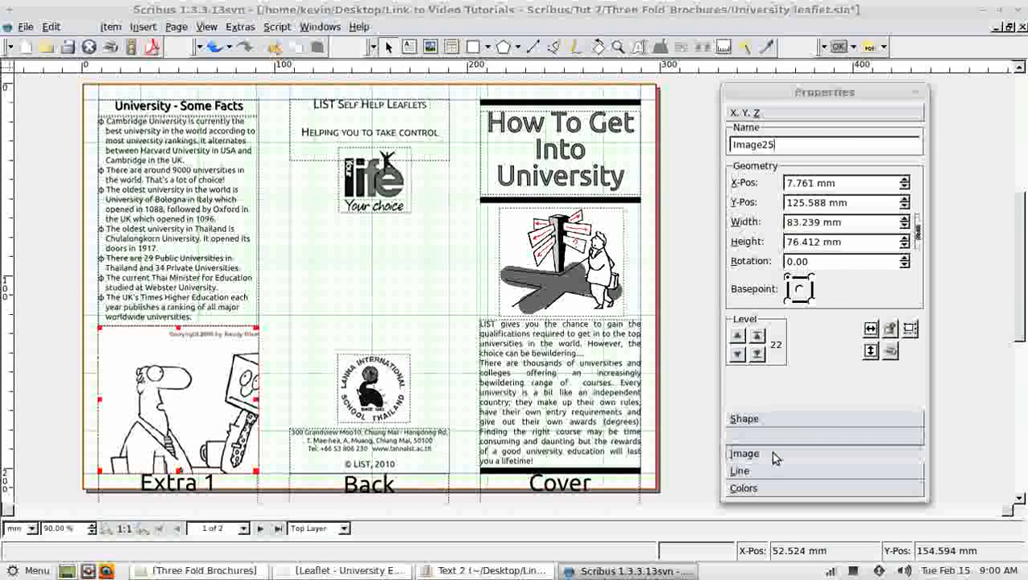
# - Scale the cartoon to the frame size, keeping it proportional
pyautogui.click(745, 455)
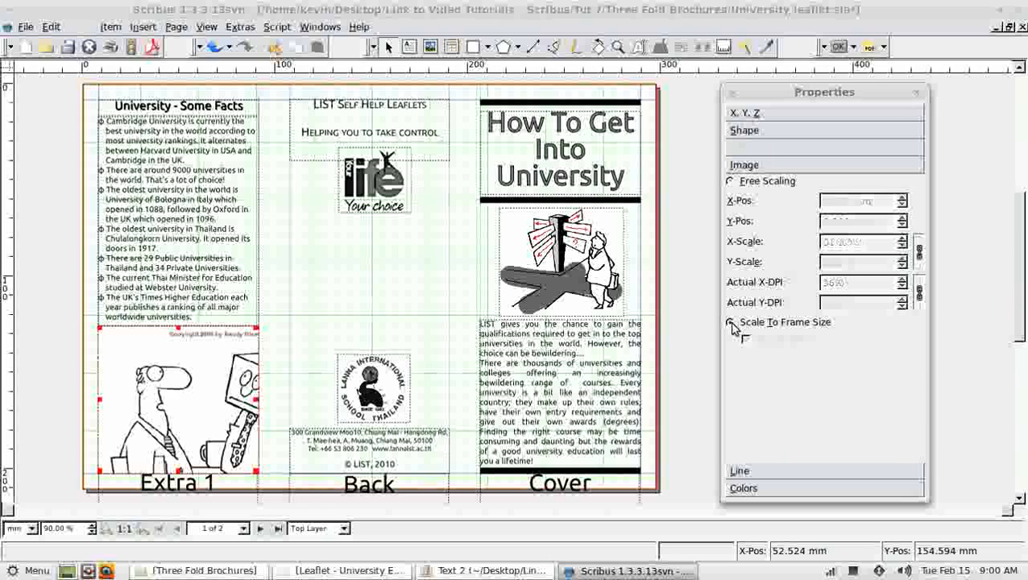
pyautogui.click(730, 322)
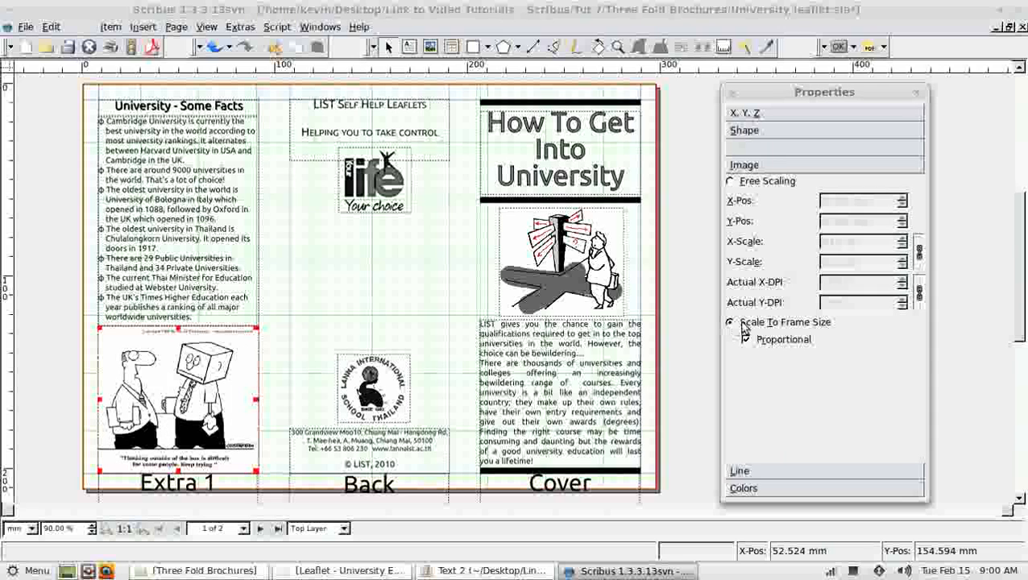
pyautogui.click(284, 351)
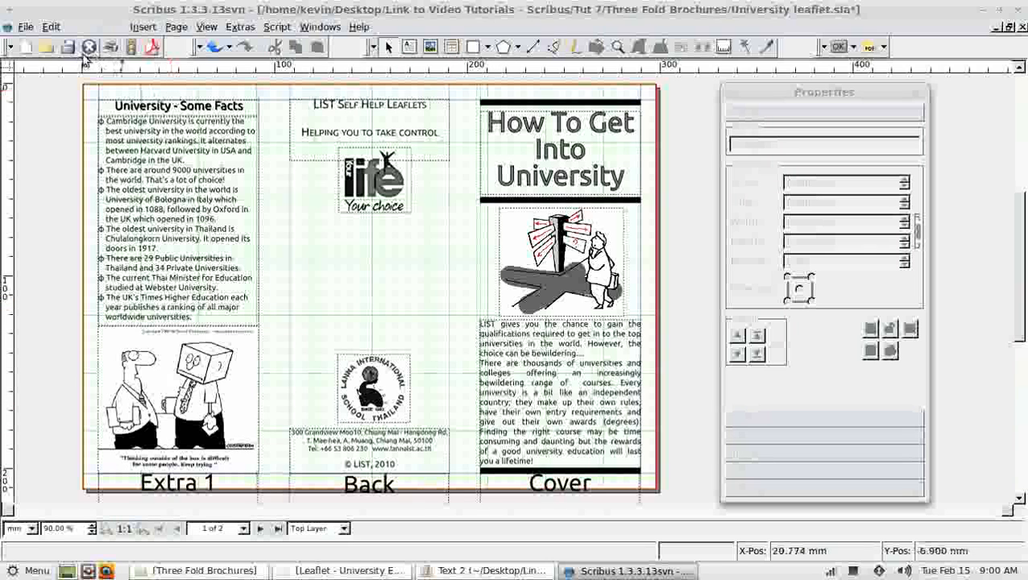
# - Save the leaflet document with File > Save
pyautogui.click(26, 25)
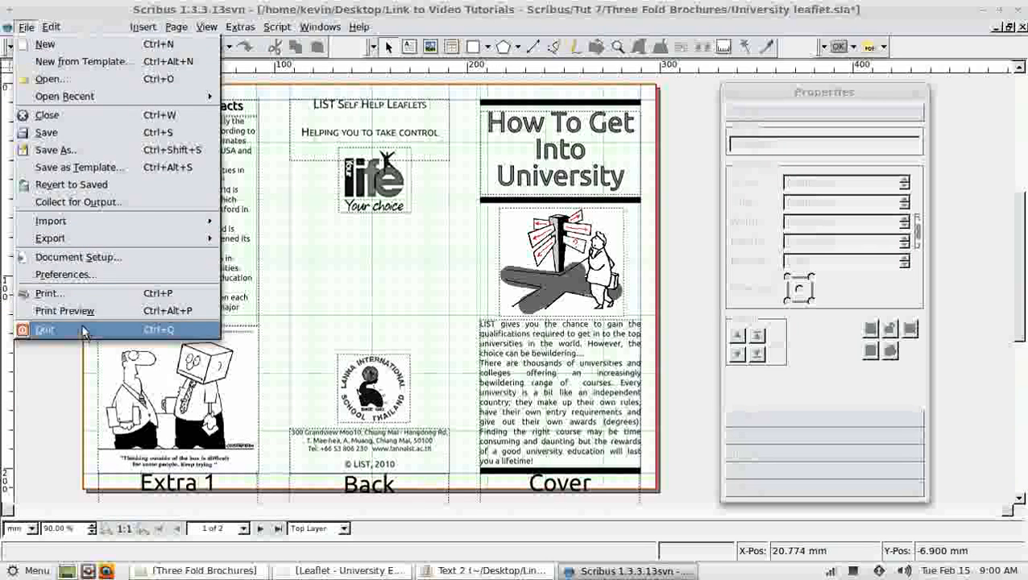
pyautogui.click(48, 293)
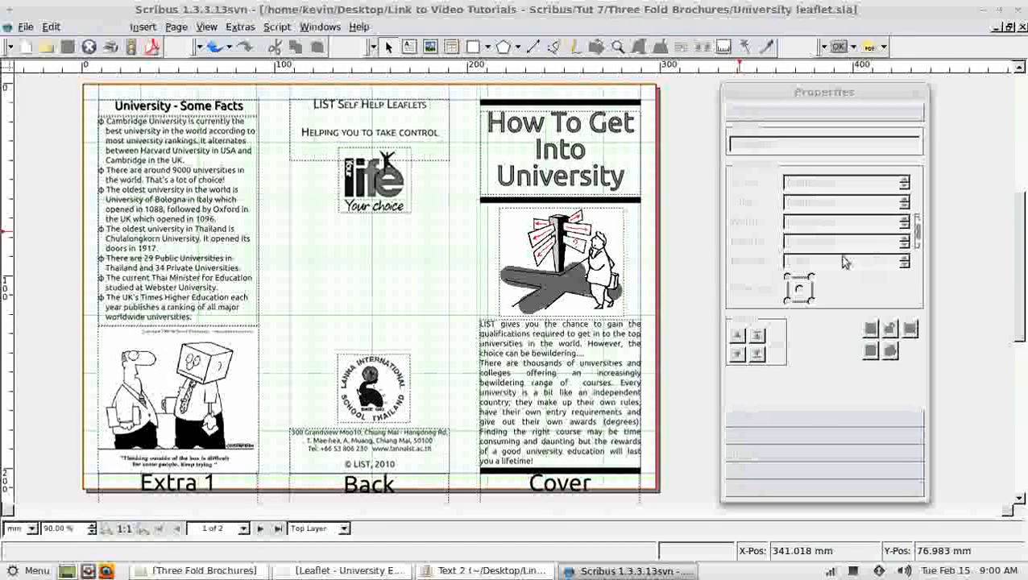
pyautogui.scroll(3)
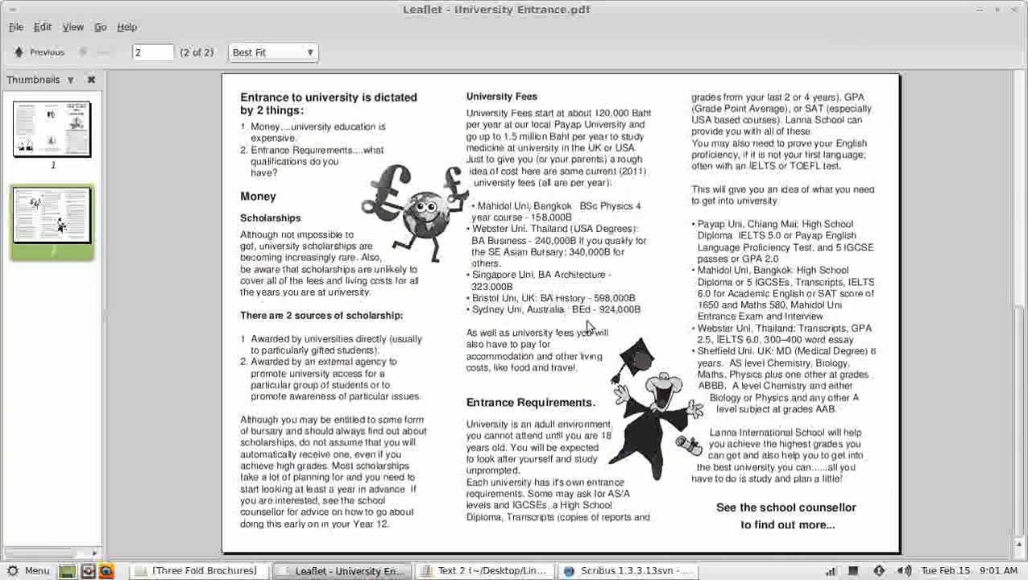
pyautogui.moveTo(503, 137)
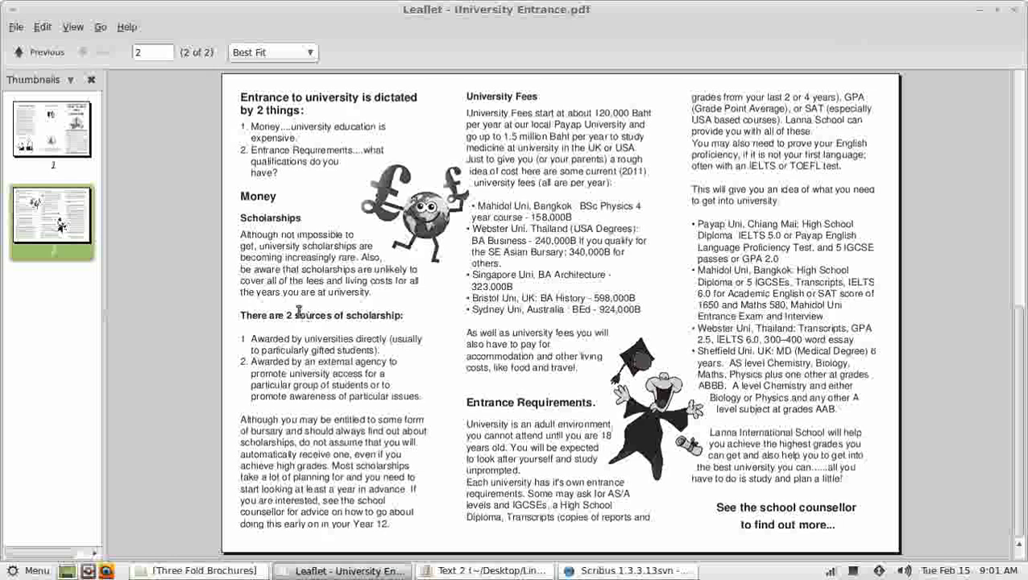
pyautogui.moveTo(270, 197)
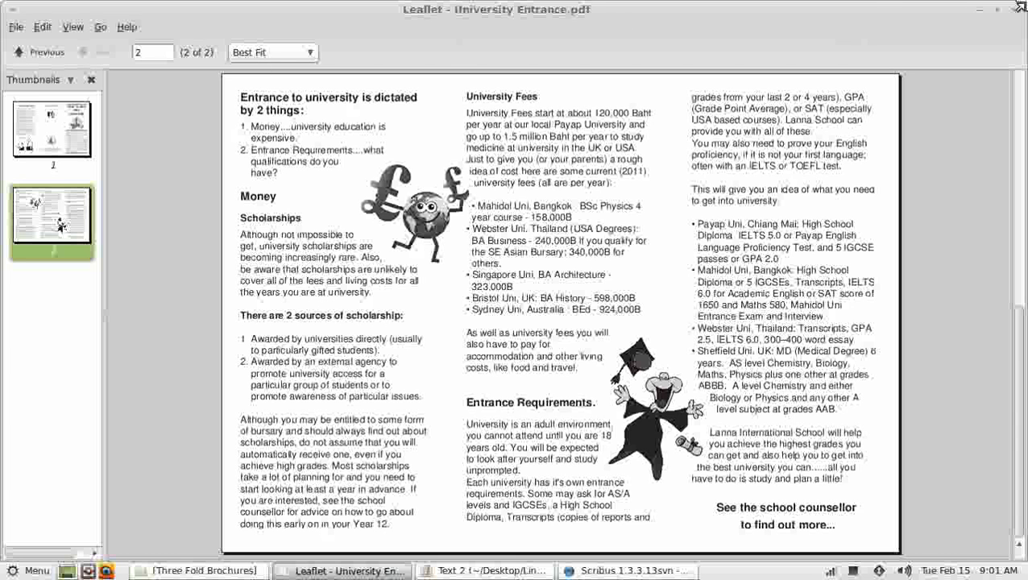
# - Return from the Document Viewer to the leaflet document in Scribus
pyautogui.click(628, 570)
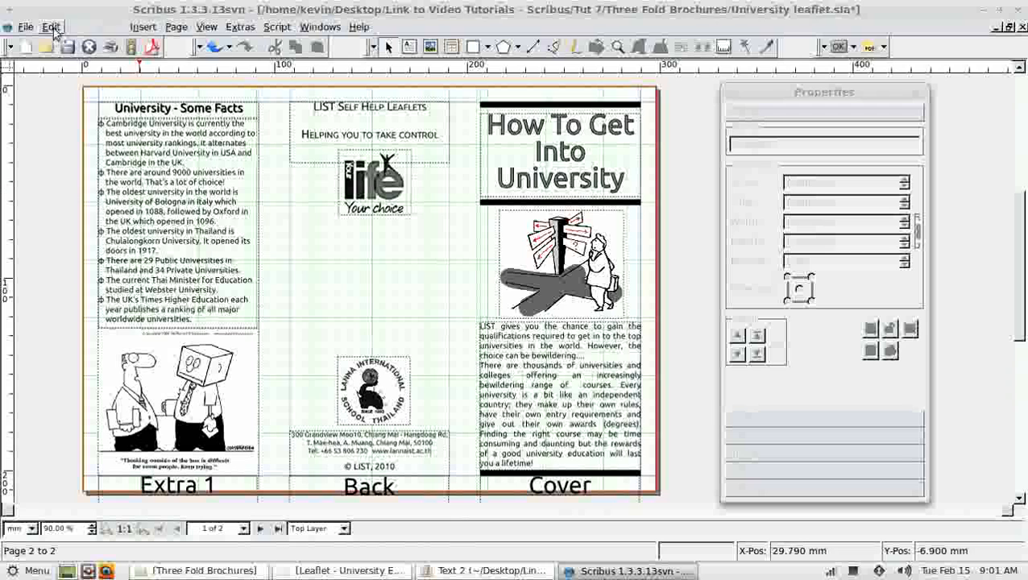
# - Create a new paragraph style named Body in the paragraph styles manager
pyautogui.click(51, 26)
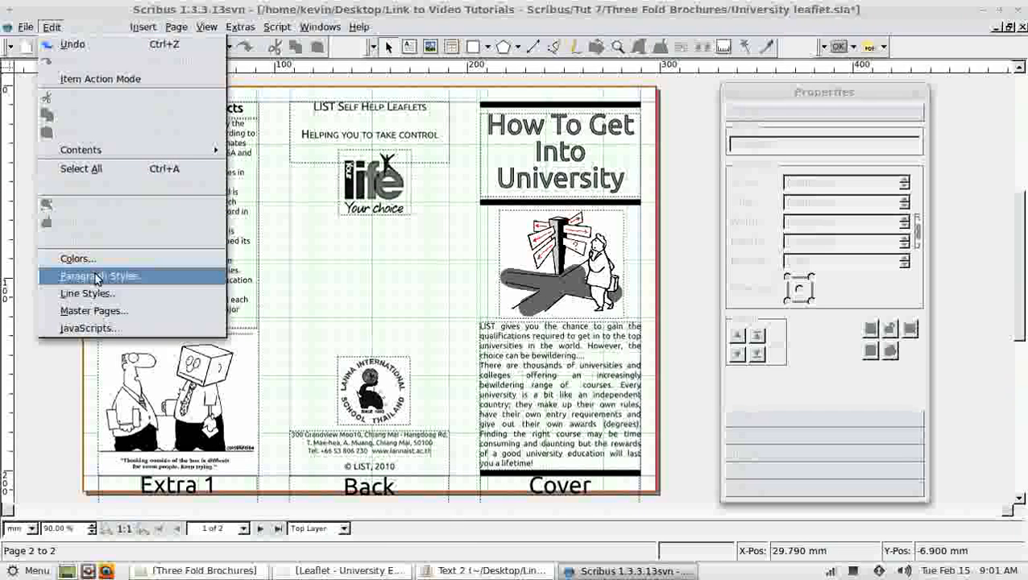
pyautogui.click(100, 275)
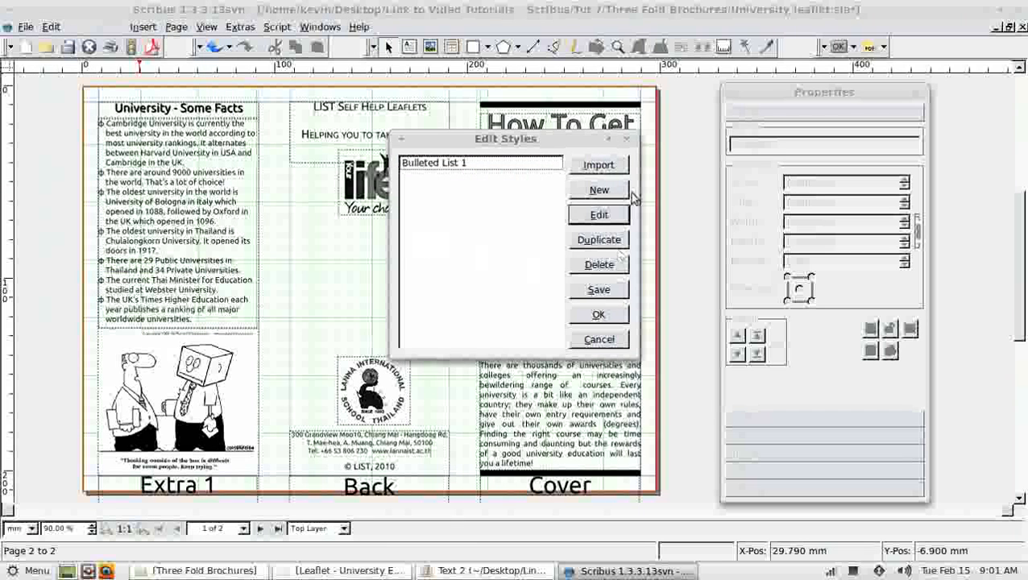
pyautogui.moveTo(572, 354)
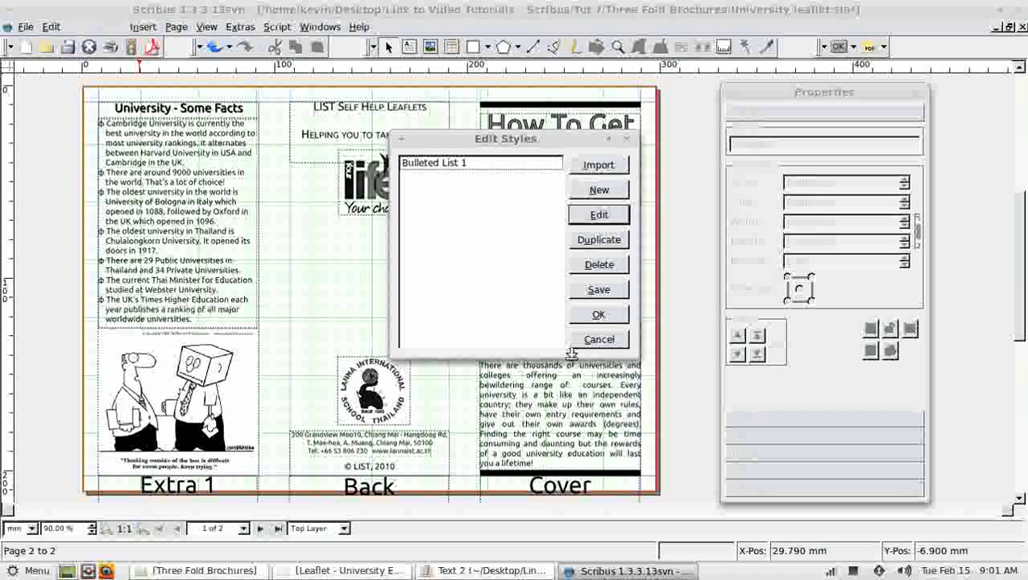
pyautogui.click(597, 190)
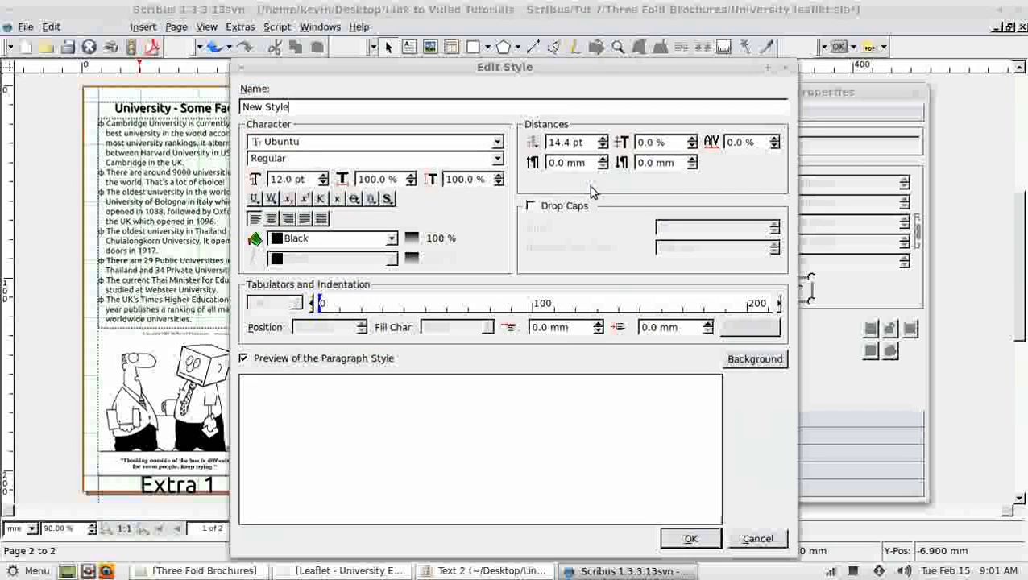
pyautogui.tripleClick(264, 106)
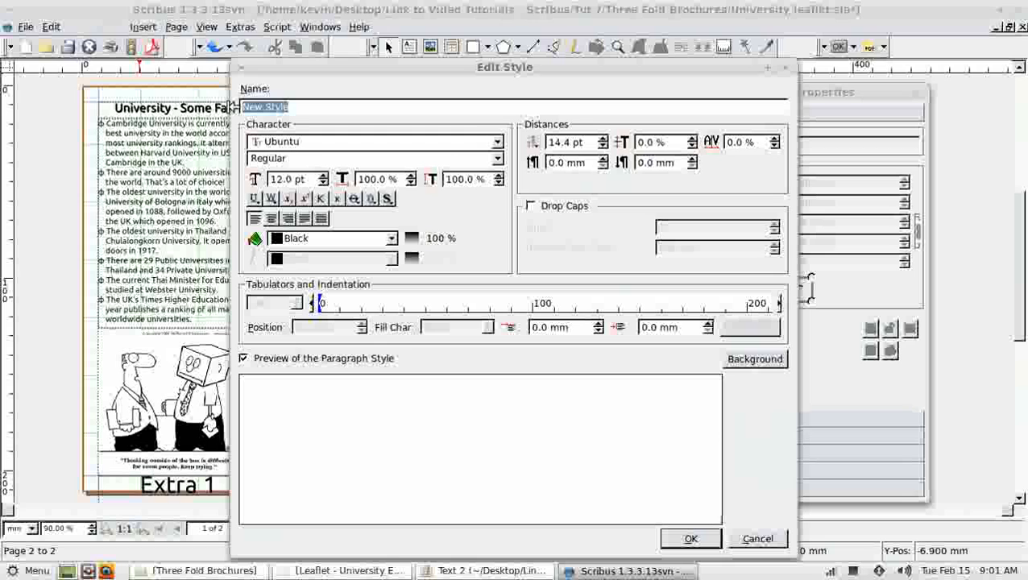
pyautogui.write('Body')
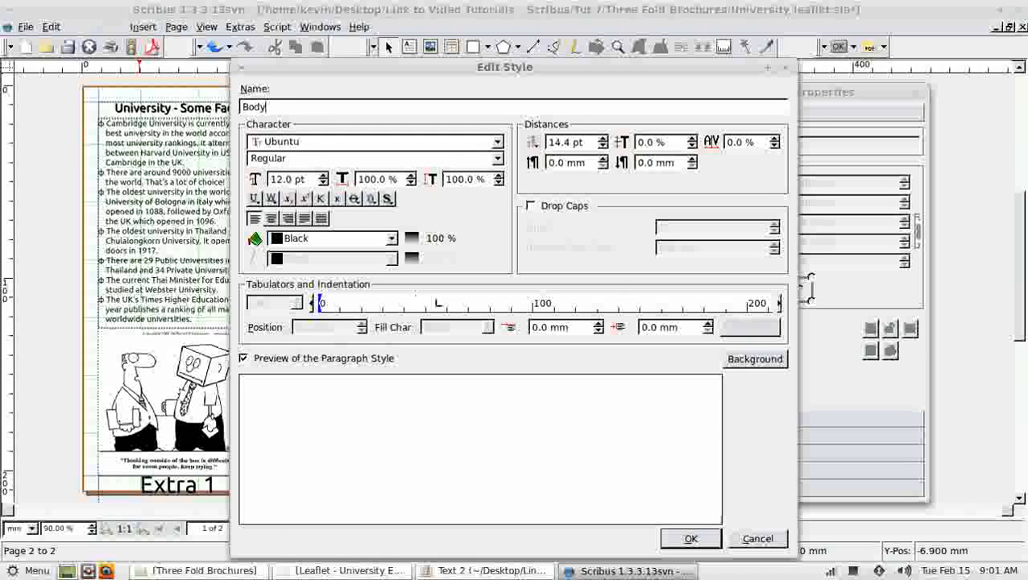
pyautogui.moveTo(301, 159)
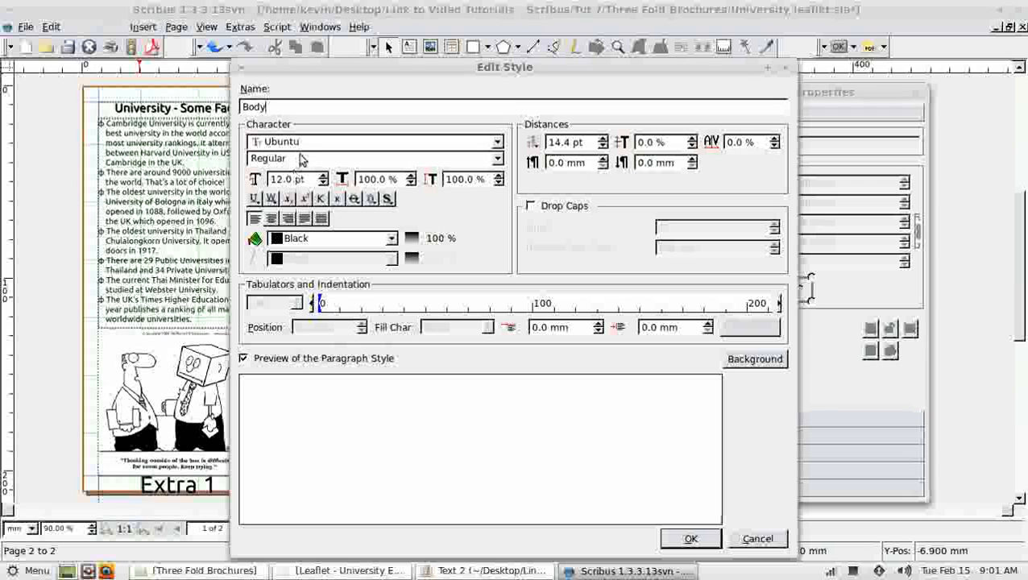
pyautogui.moveTo(362, 351)
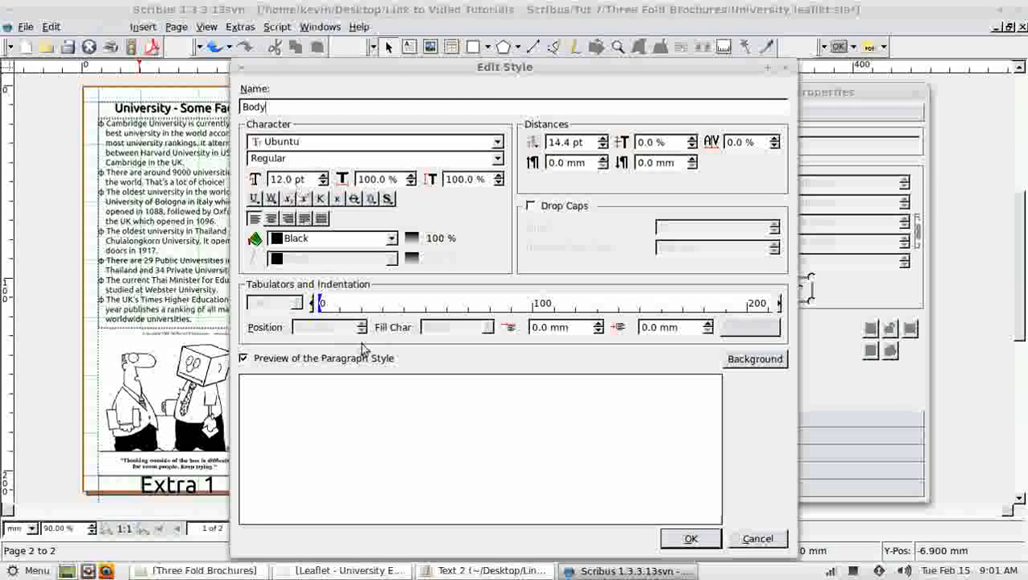
pyautogui.click(689, 538)
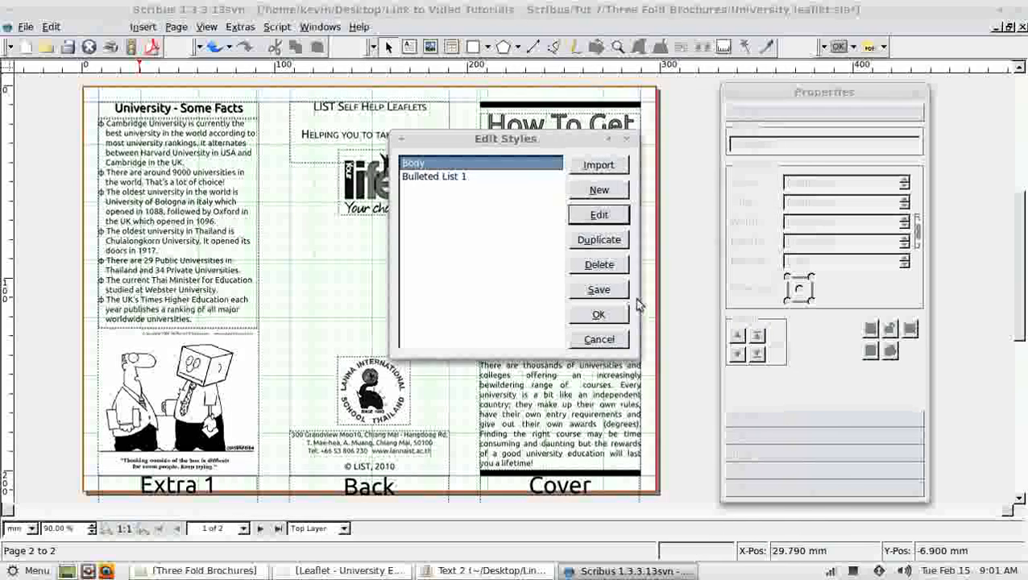
pyautogui.moveTo(432, 145)
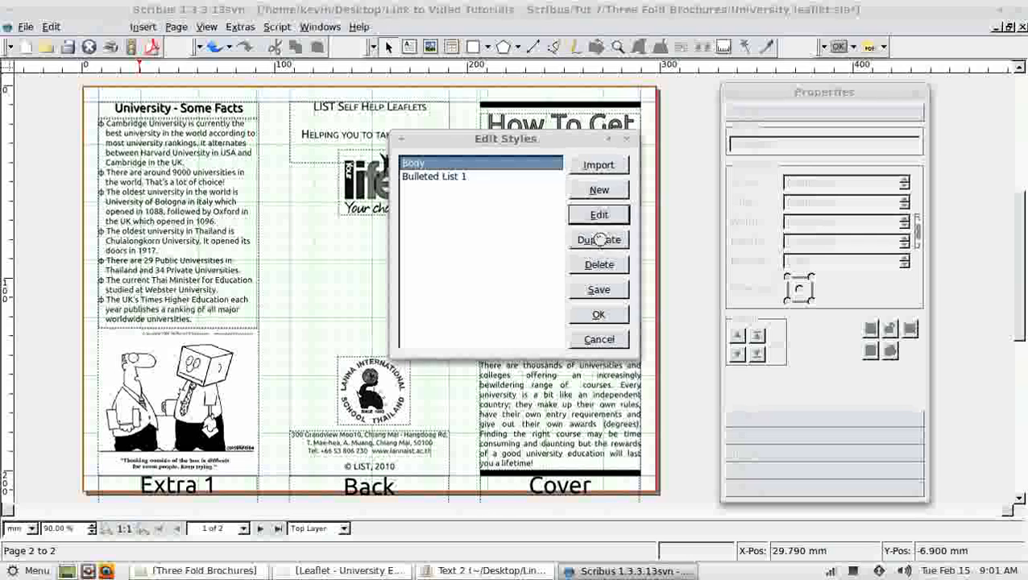
# - Duplicate Body as Body - Bold and set its font weight to Bold
pyautogui.click(599, 239)
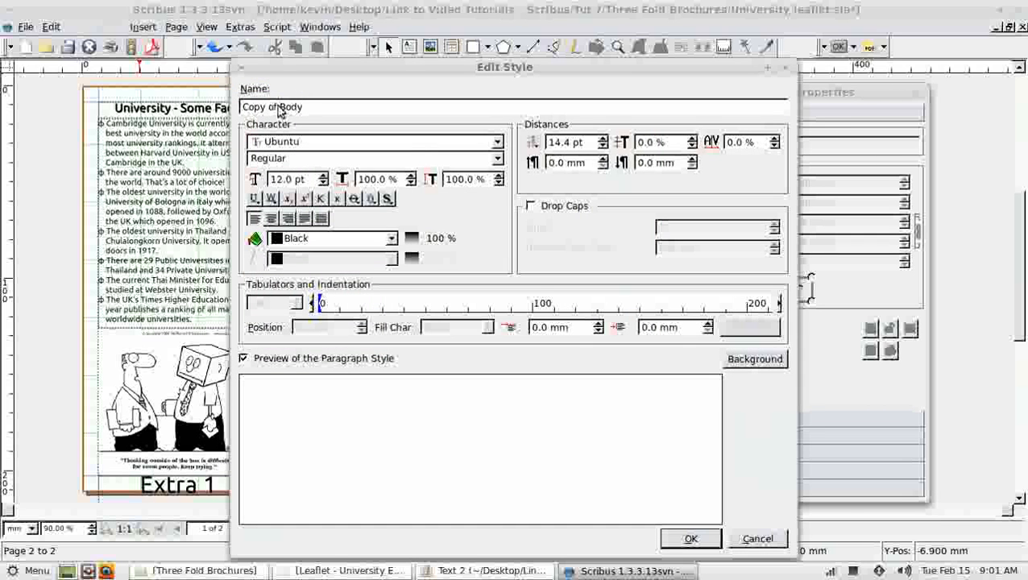
pyautogui.tripleClick(274, 106)
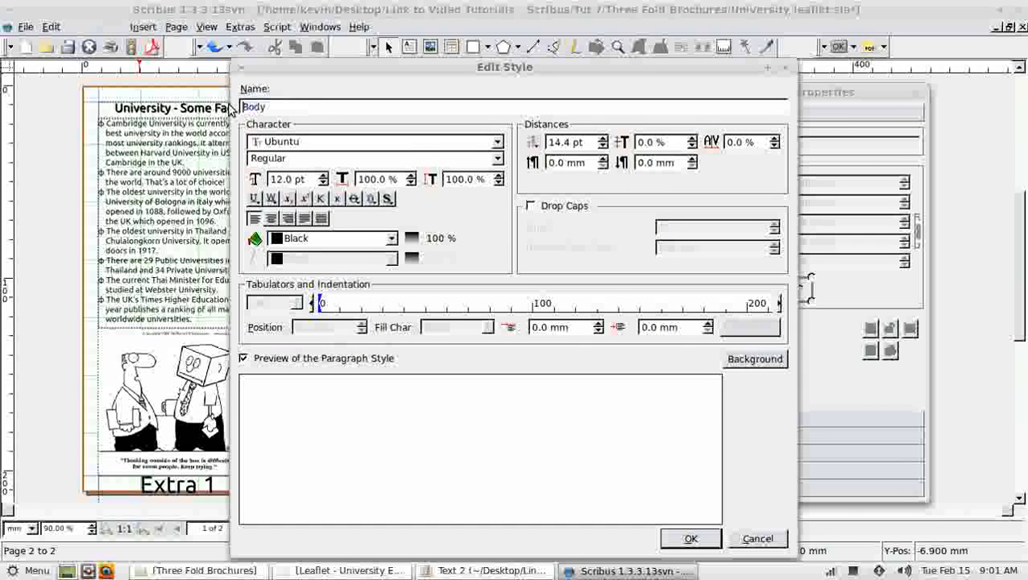
pyautogui.write('B')
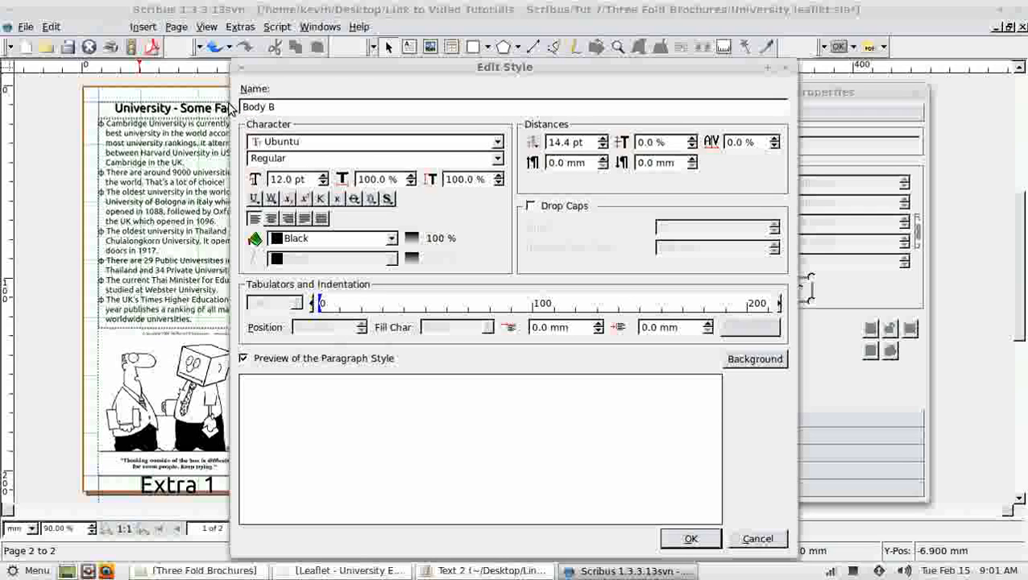
pyautogui.write('old')
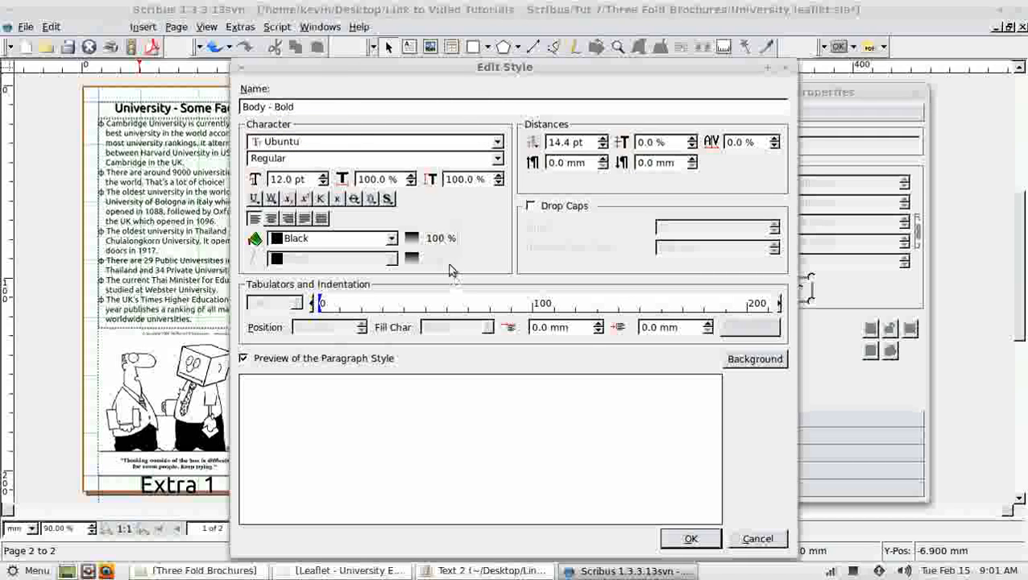
pyautogui.moveTo(351, 206)
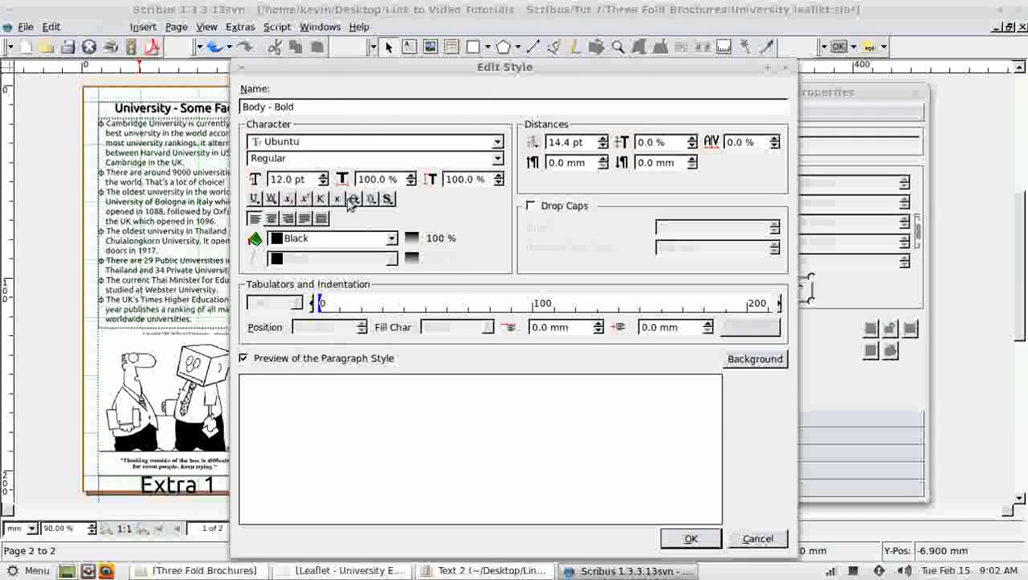
pyautogui.moveTo(358, 164)
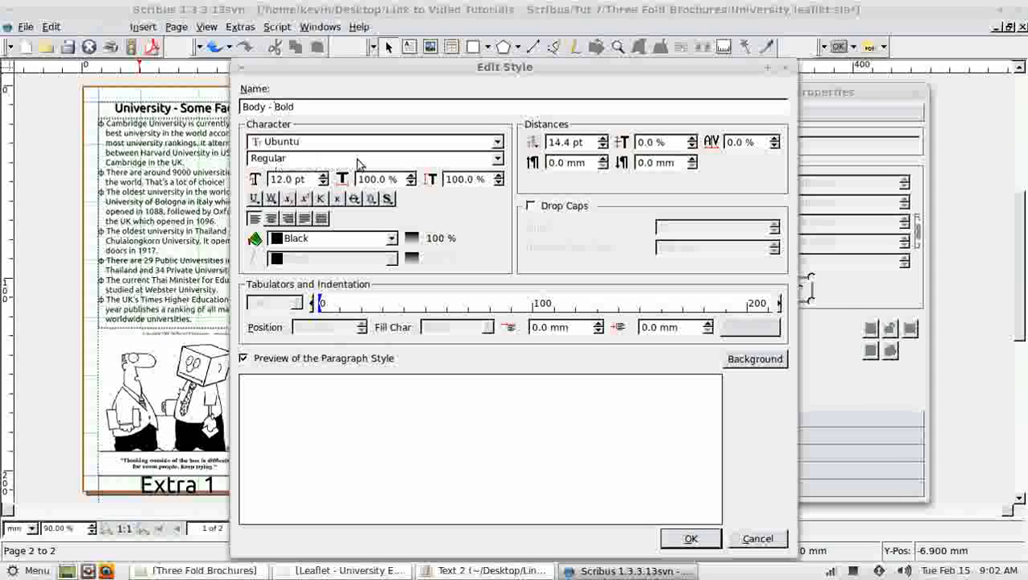
pyautogui.click(496, 157)
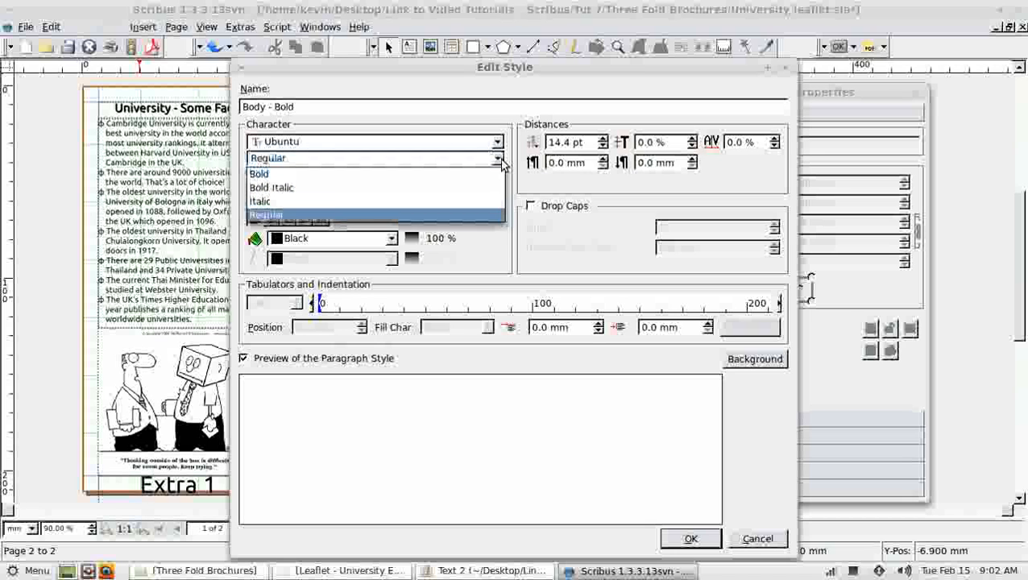
pyautogui.click(259, 174)
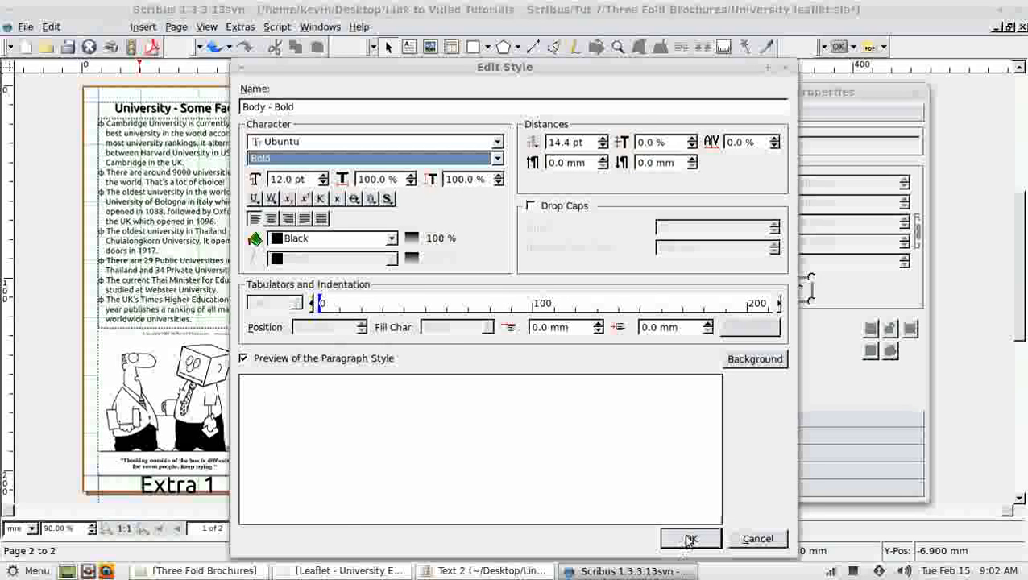
pyautogui.click(690, 538)
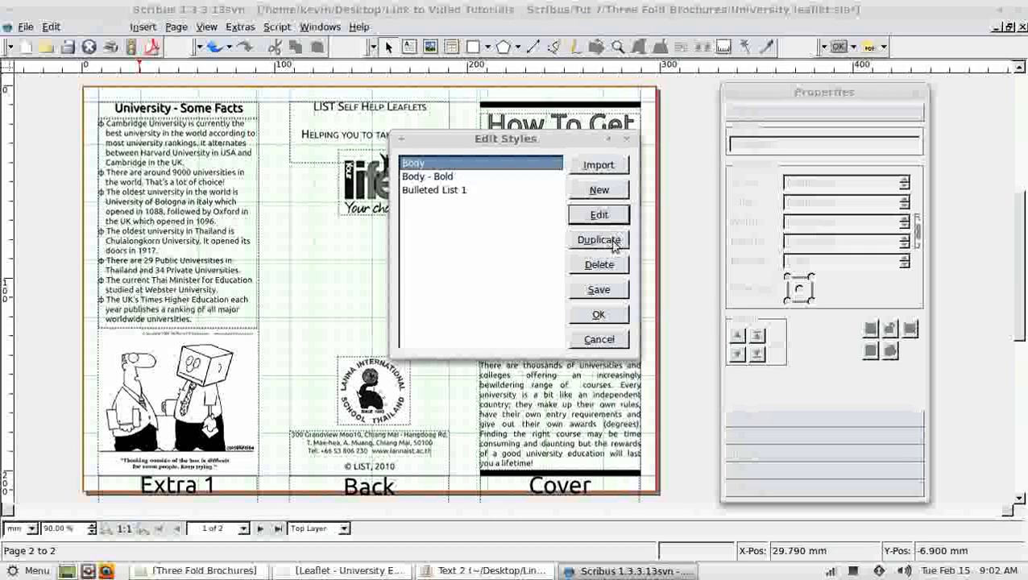
# - Duplicate a style and rename the copy Heading 1
pyautogui.click(598, 240)
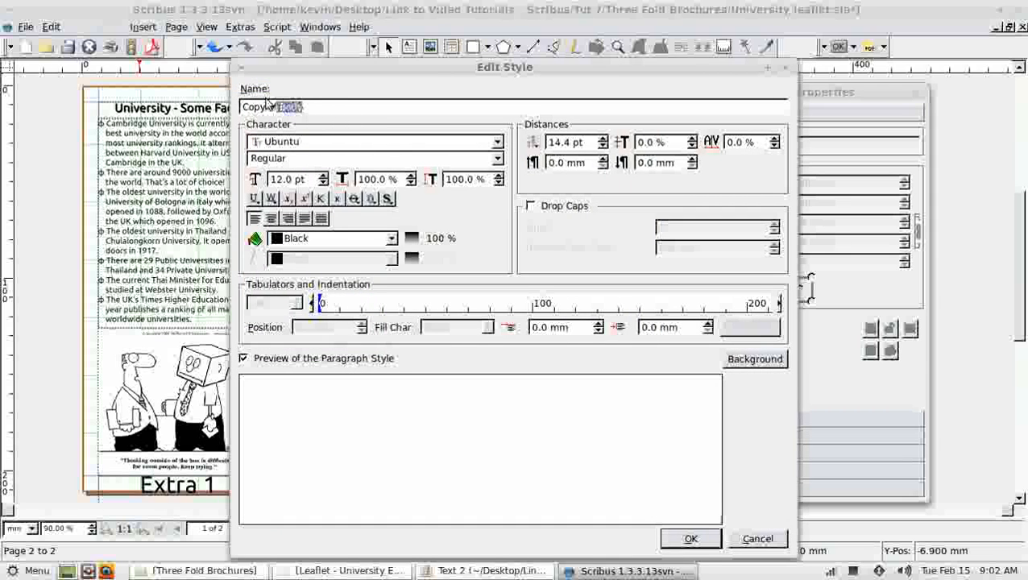
pyautogui.write('Heading')
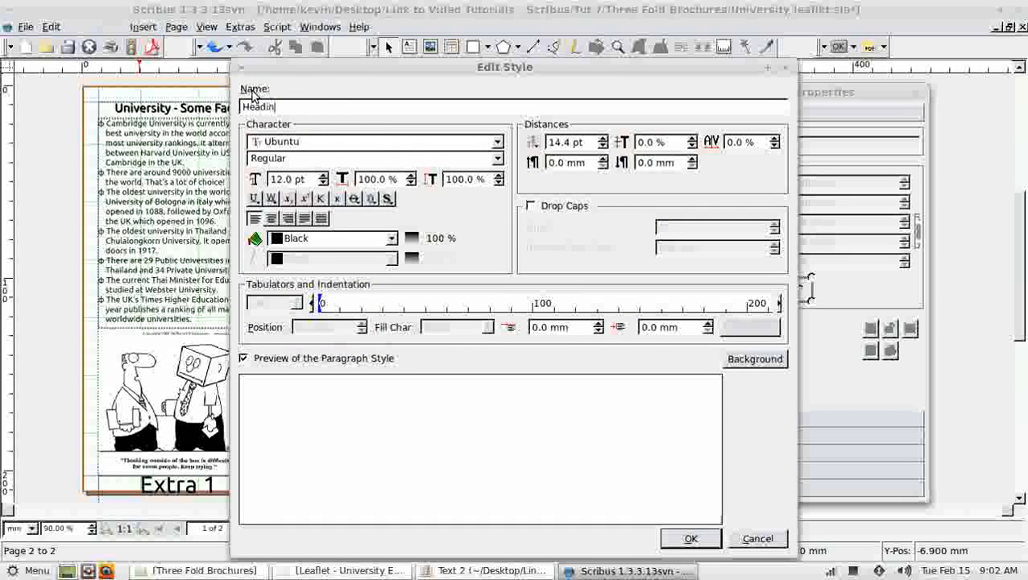
pyautogui.write('Heading 1')
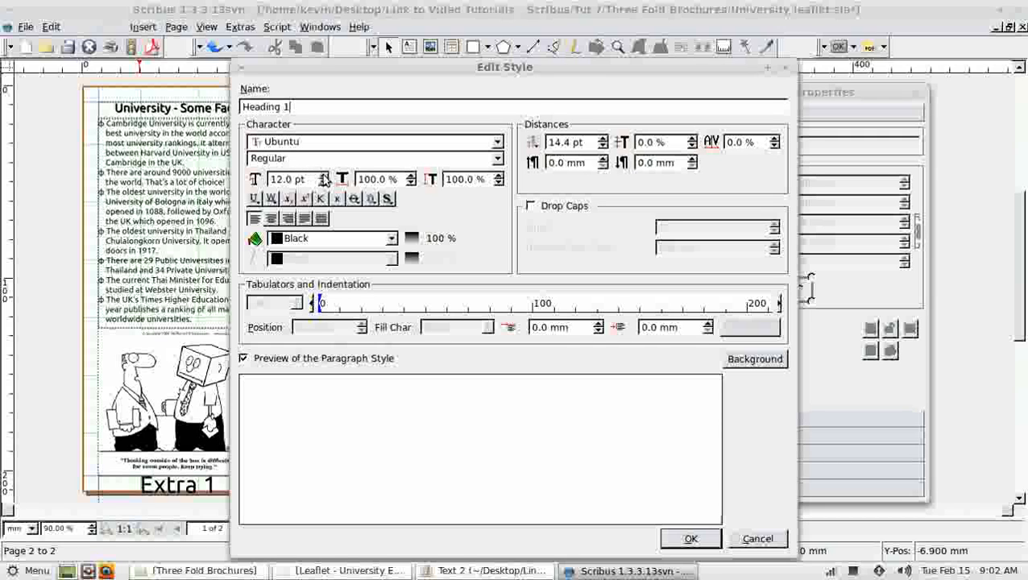
pyautogui.click(496, 157)
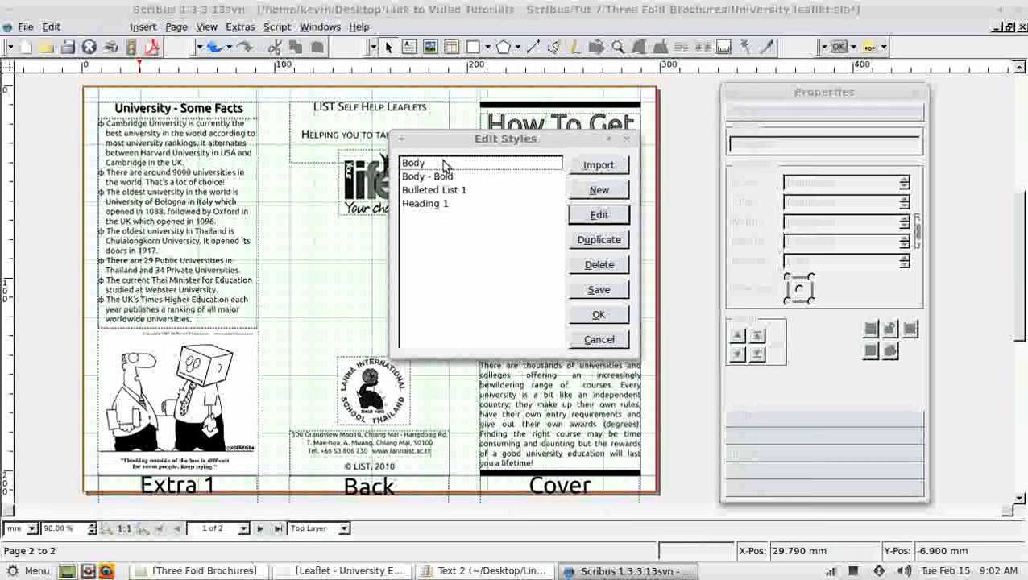
# - Duplicate Heading 1 as a bold Heading 2 style and confirm it
pyautogui.click(425, 203)
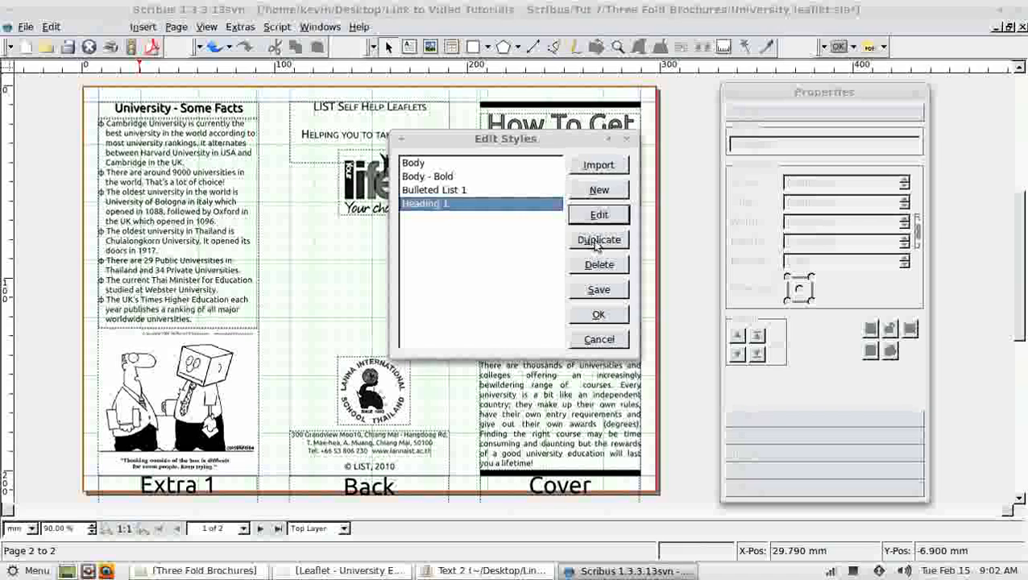
pyautogui.click(599, 239)
pyautogui.write('Heading 2')
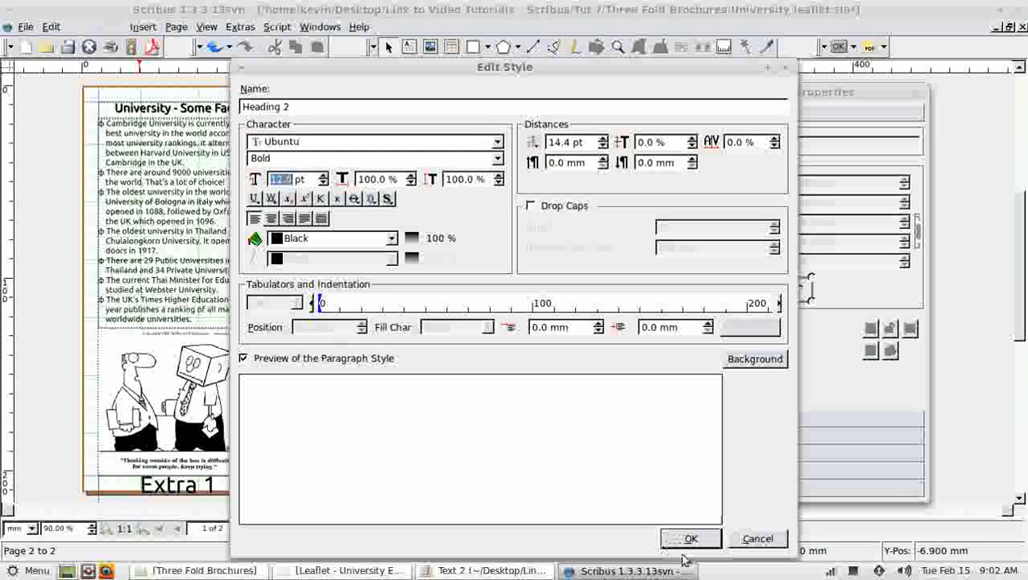
pyautogui.click(690, 538)
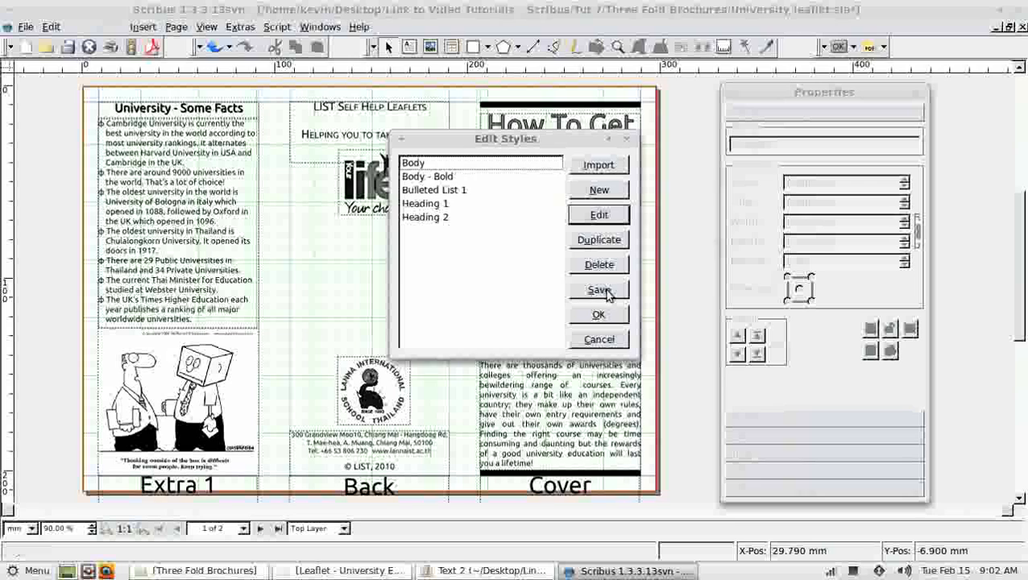
pyautogui.moveTo(600, 314)
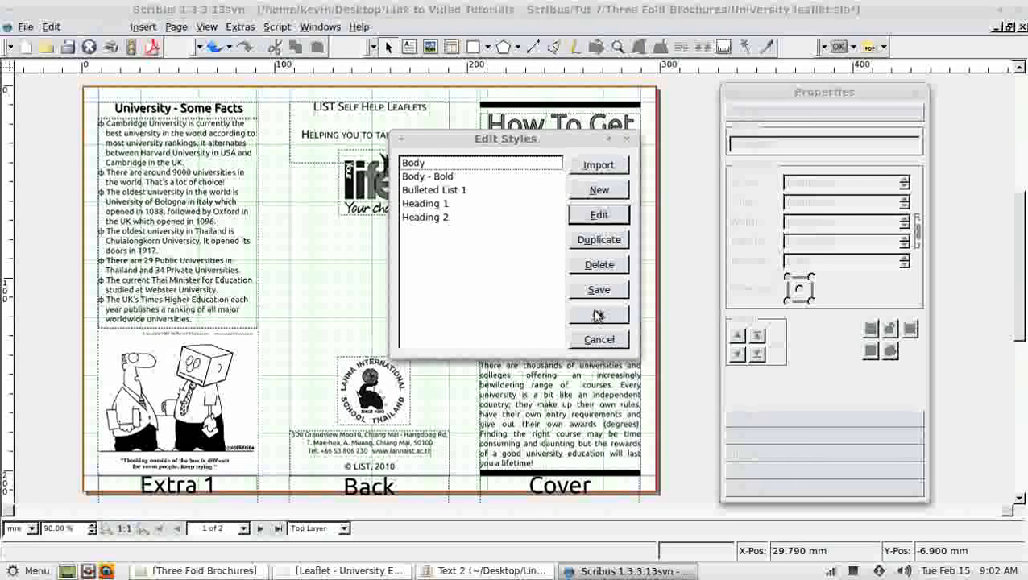